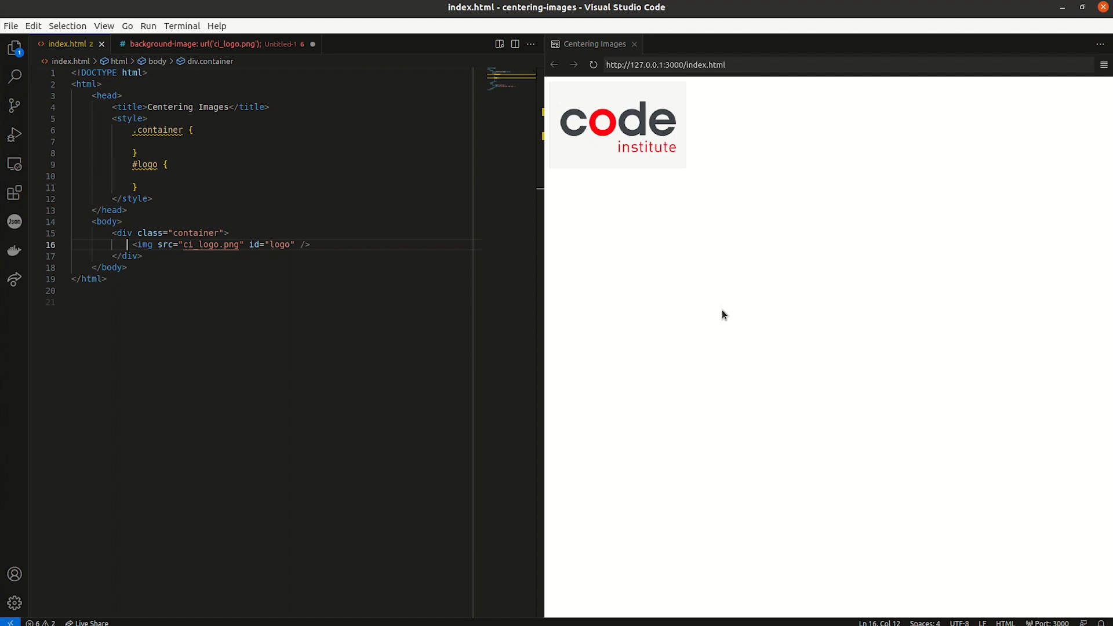
pyautogui.moveTo(708, 268)
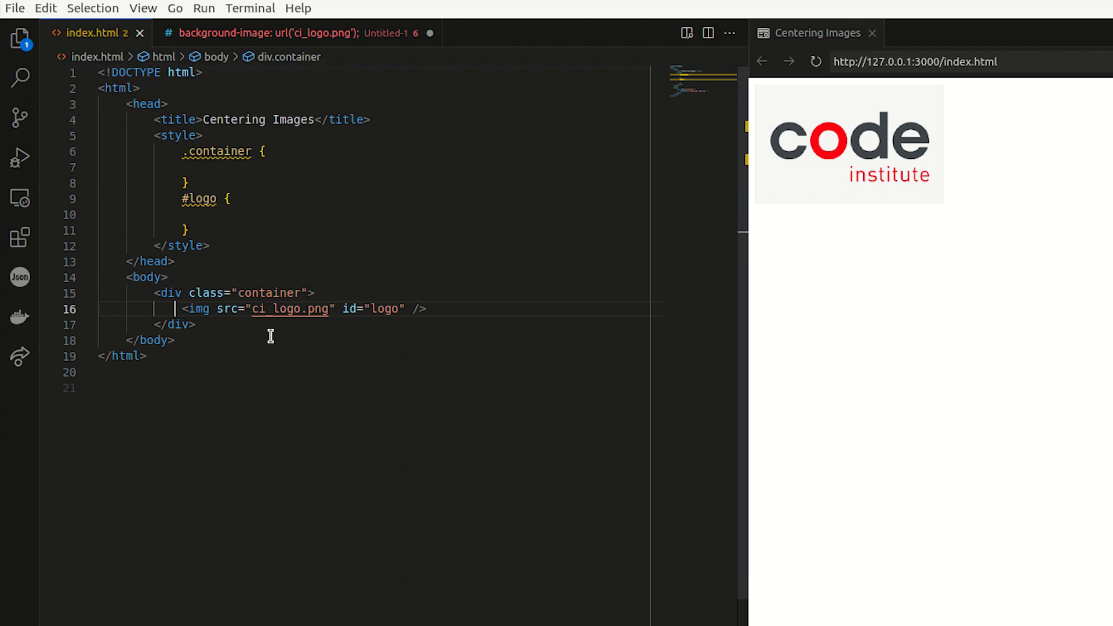
pyautogui.moveTo(219, 228)
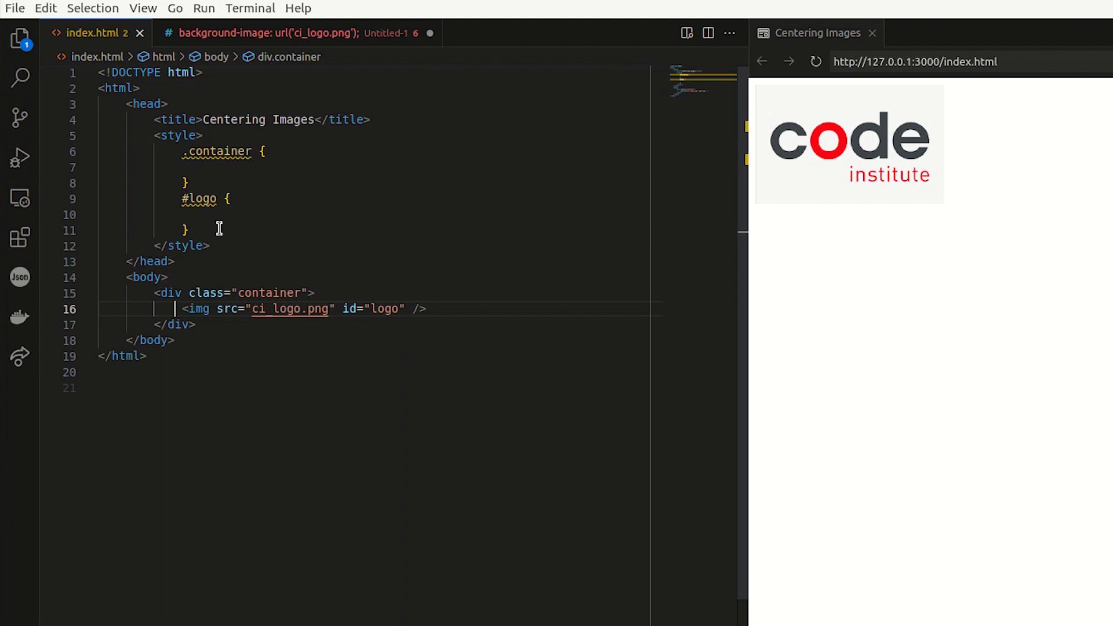
# Step: Give the #logo rule a 1px solid black border
pyautogui.click(213, 214)
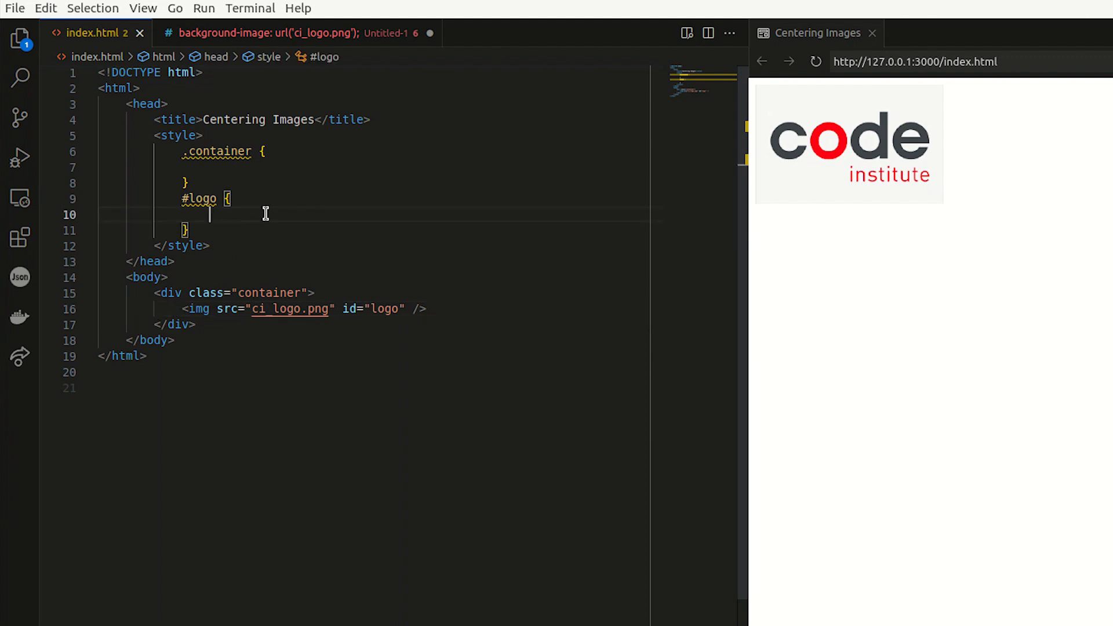
pyautogui.write('borde')
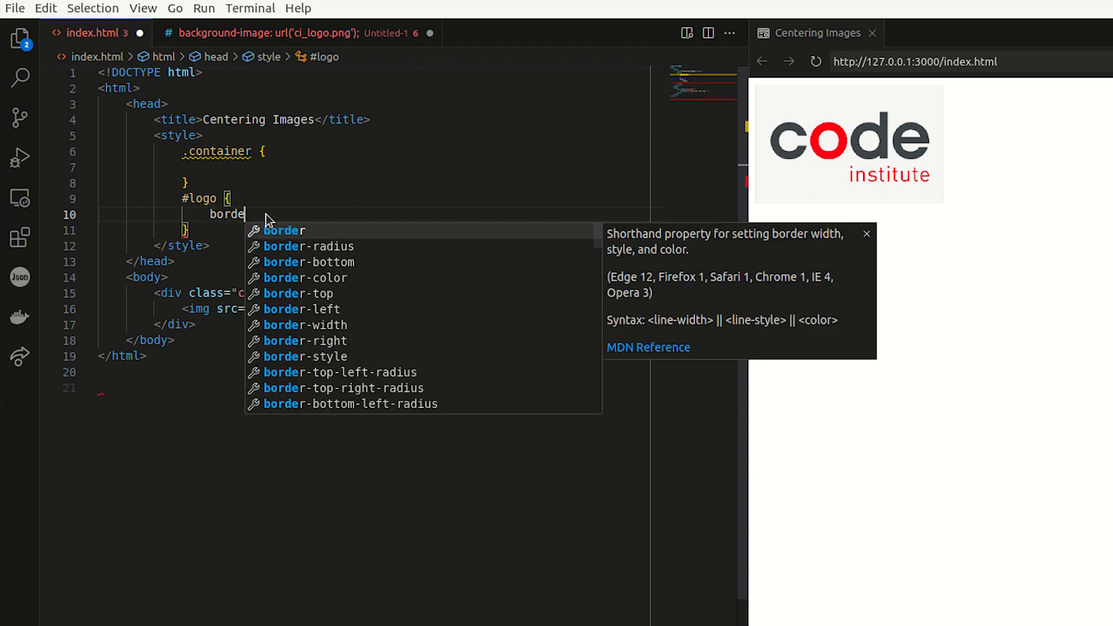
pyautogui.write('r:')
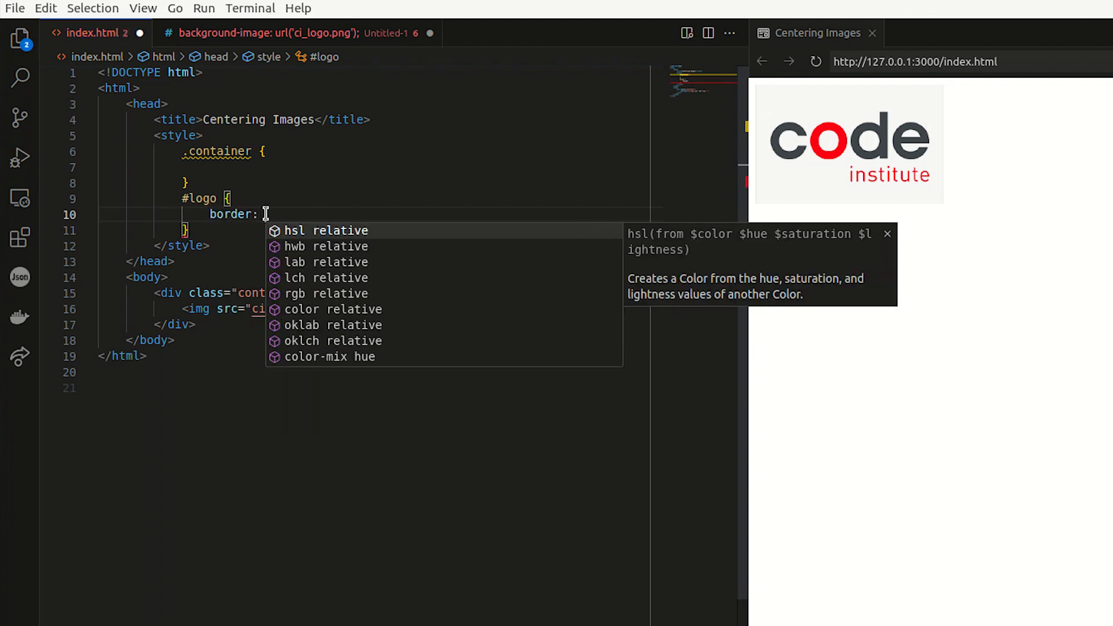
pyautogui.write('1px')
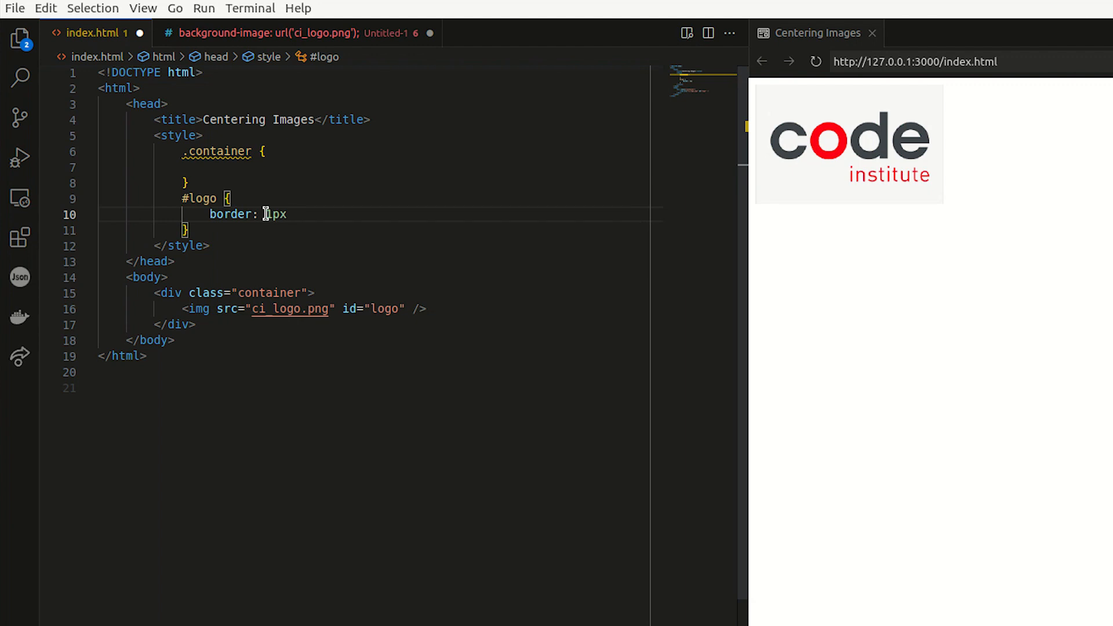
pyautogui.write('solid')
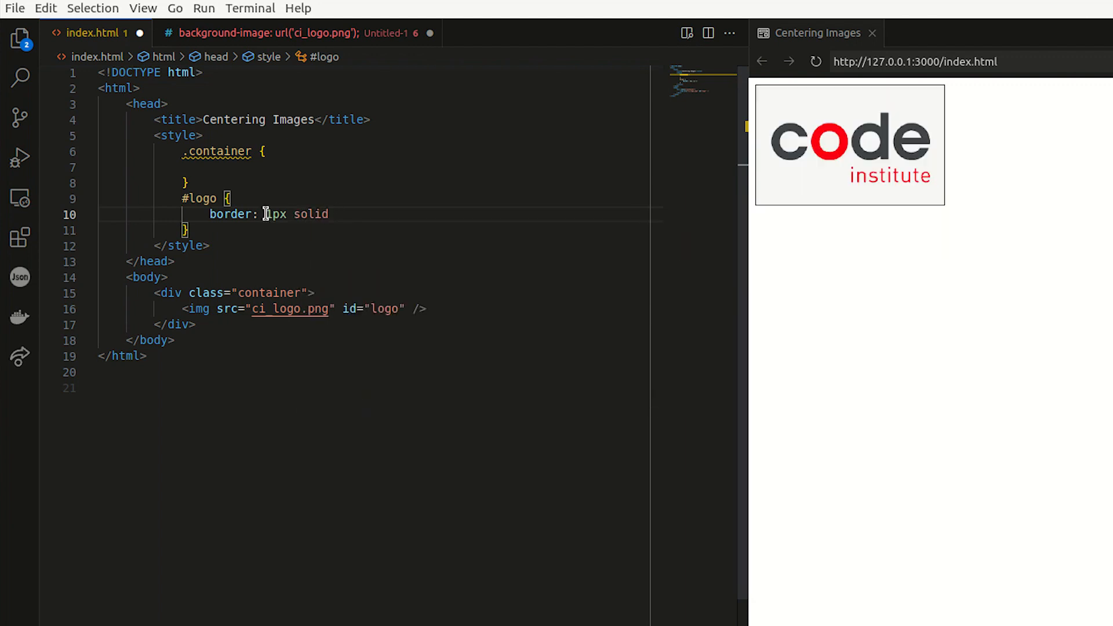
pyautogui.write('balack;')
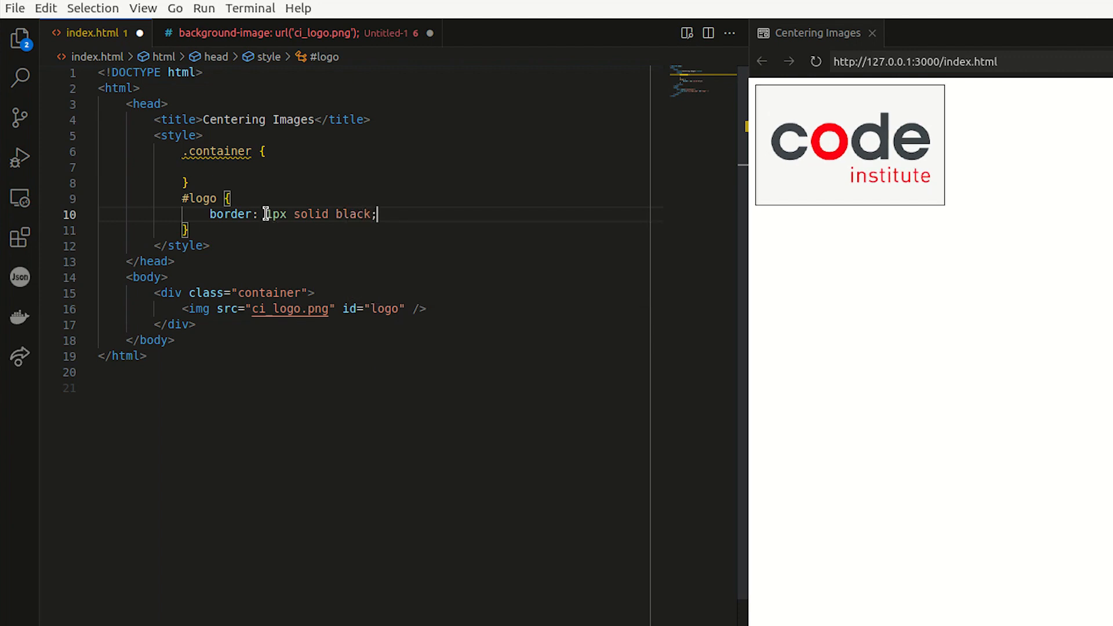
pyautogui.press('Enter')
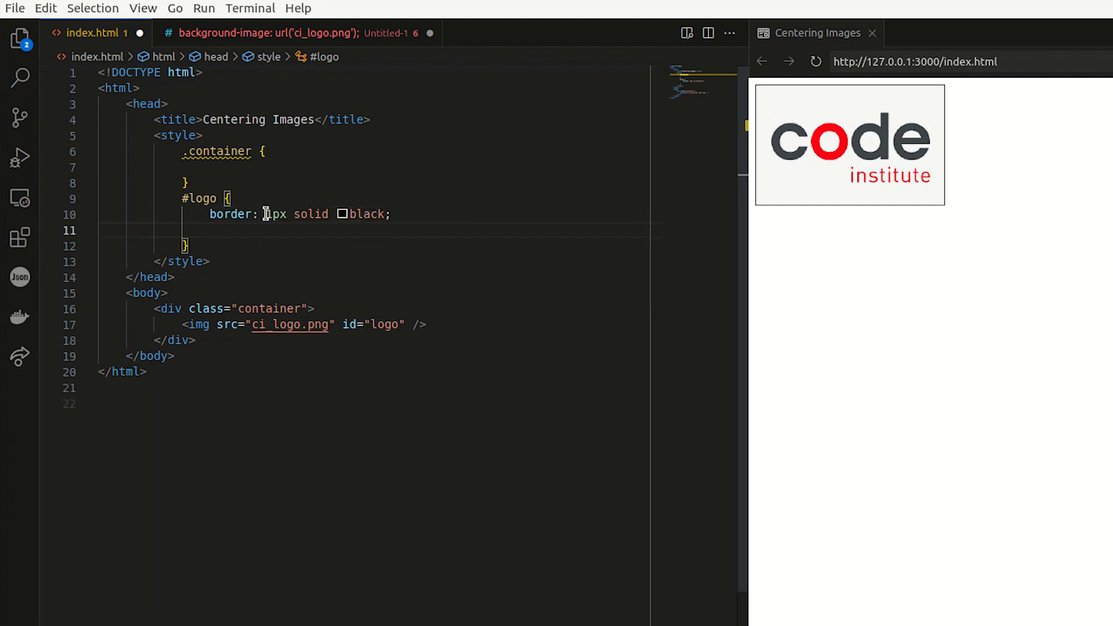
# Step: Set the #logo width to 150px and height to 80px
pyautogui.write('width:')
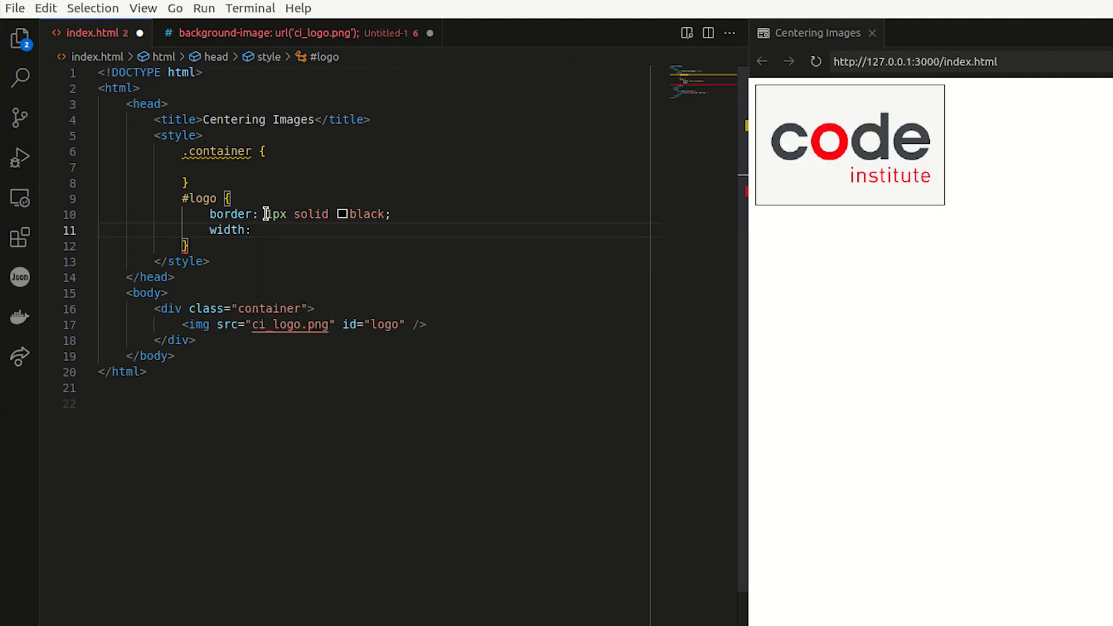
pyautogui.write('150px;')
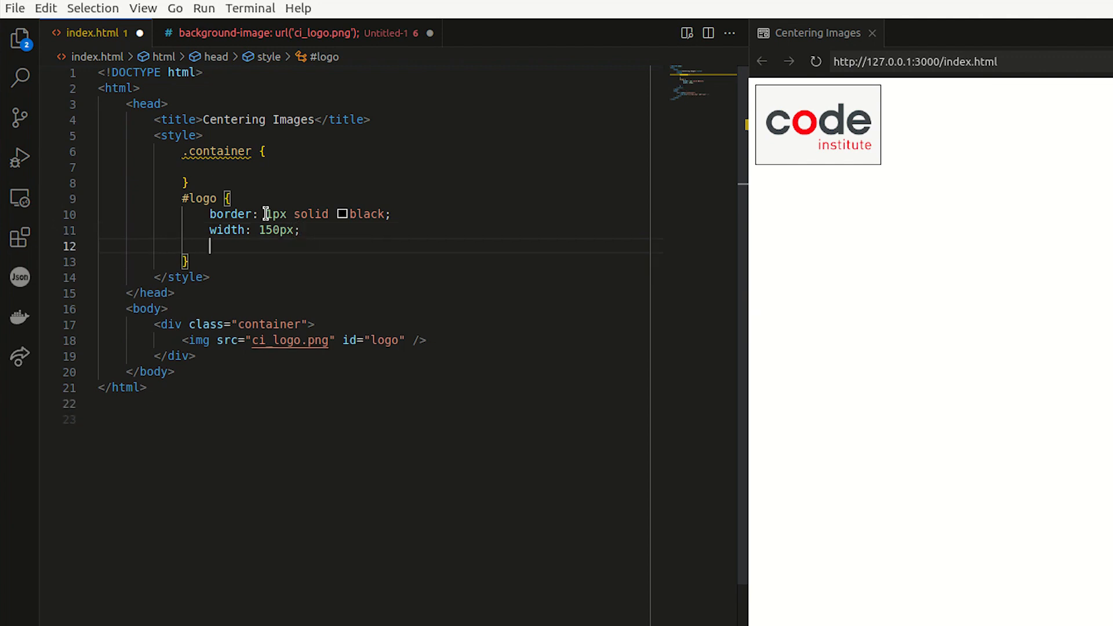
pyautogui.write('height')
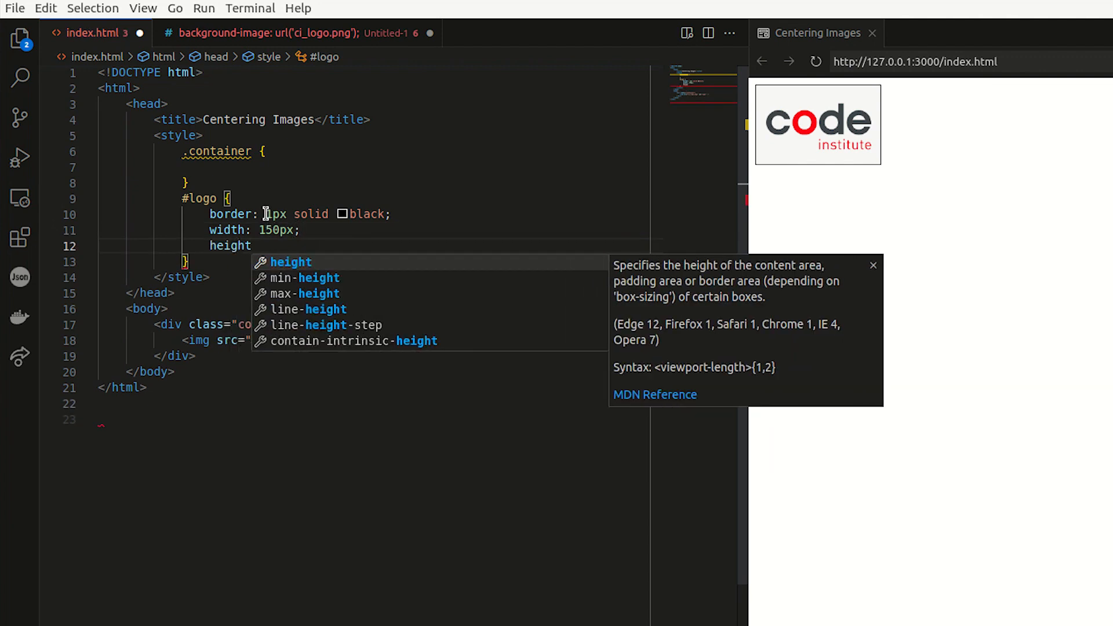
pyautogui.write(': 50x')
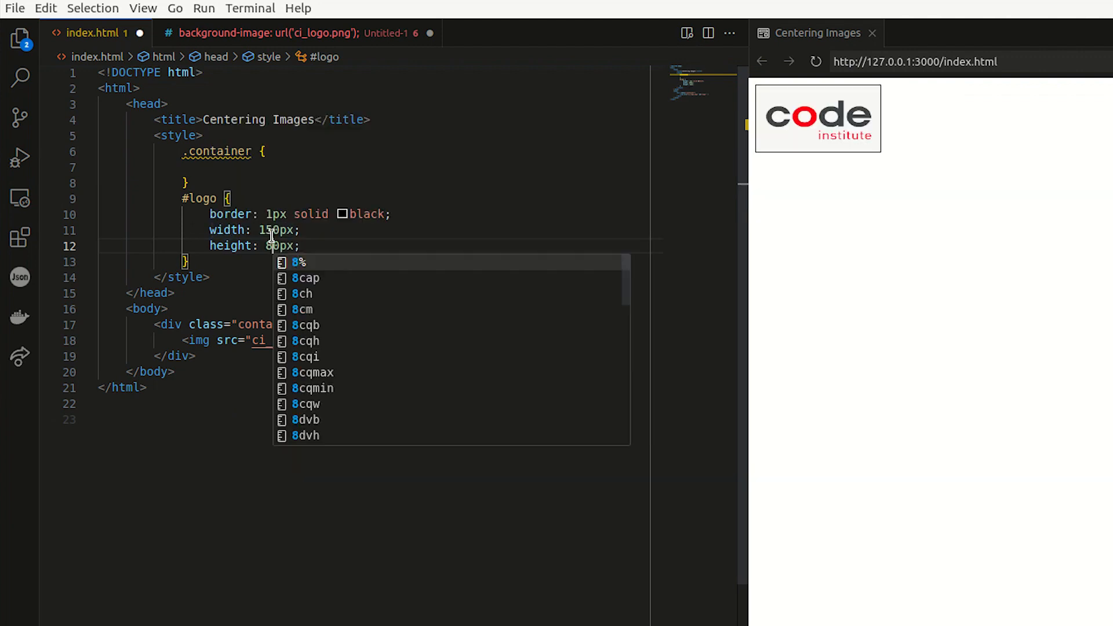
pyautogui.press('Escape')
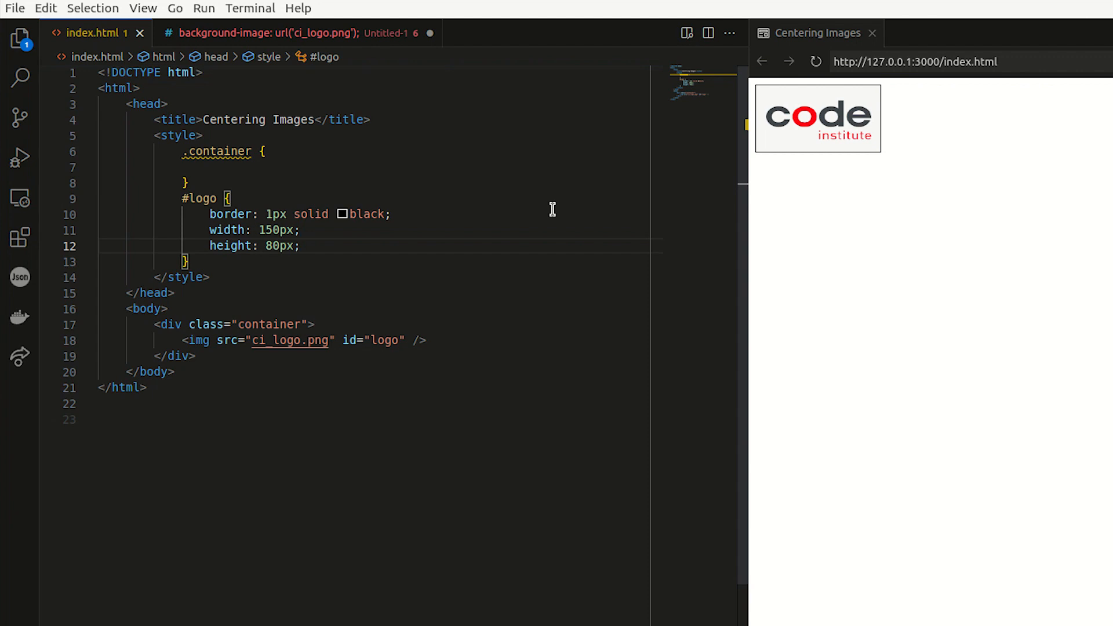
pyautogui.moveTo(468, 240)
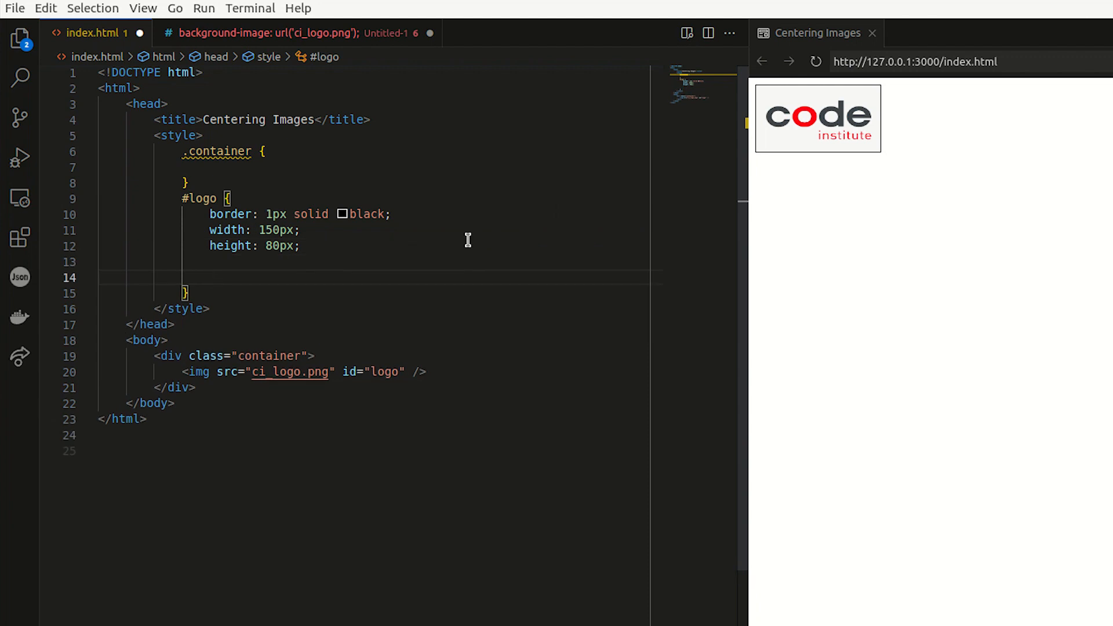
# Step: Add display: block, margin-left: auto and margin-right: auto to #logo
pyautogui.write('di')
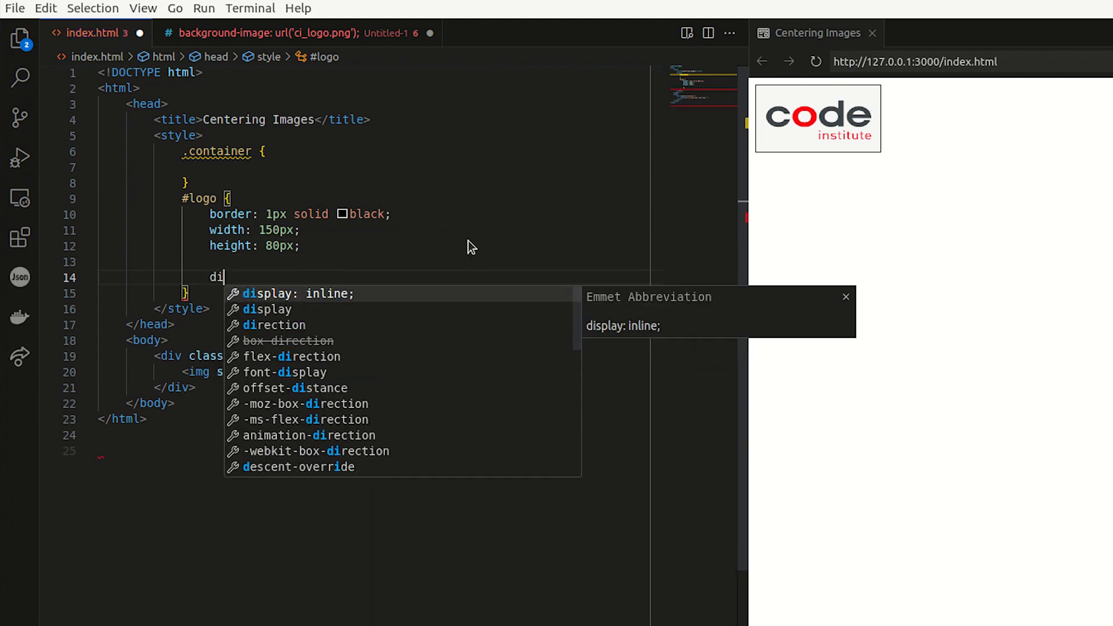
pyautogui.write('splay: block;')
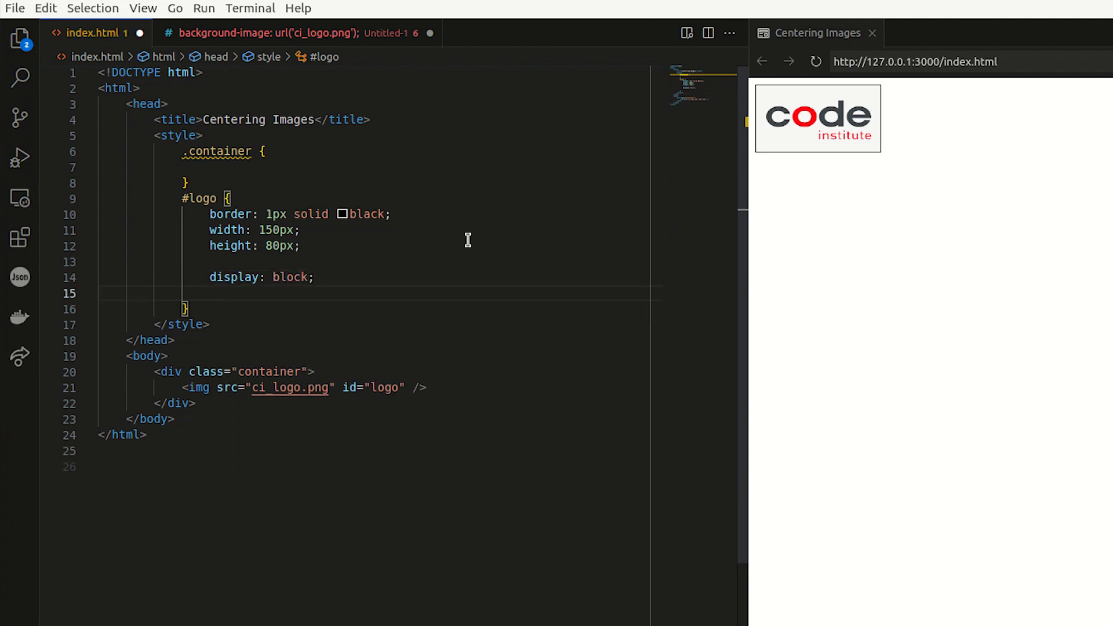
pyautogui.write('m')
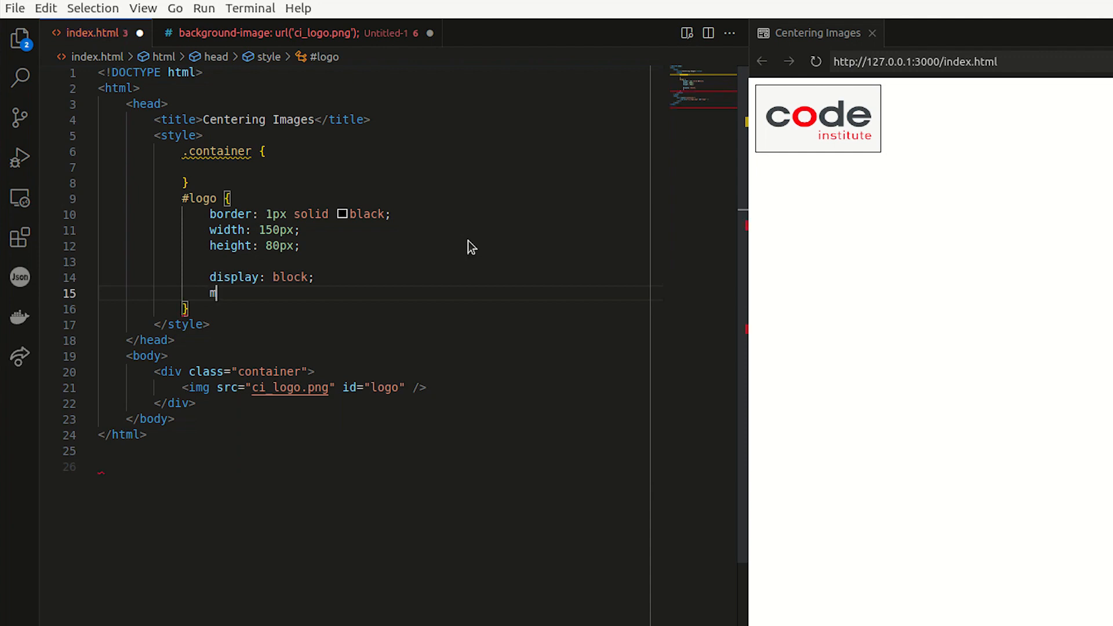
pyautogui.write('argin-left: auto')
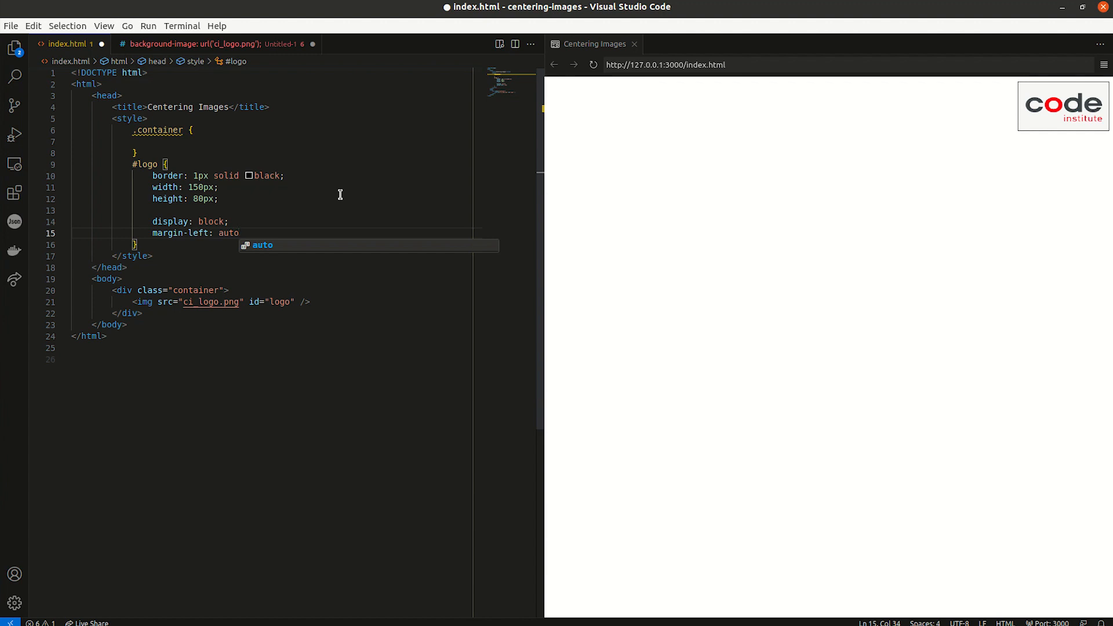
pyautogui.write(';')
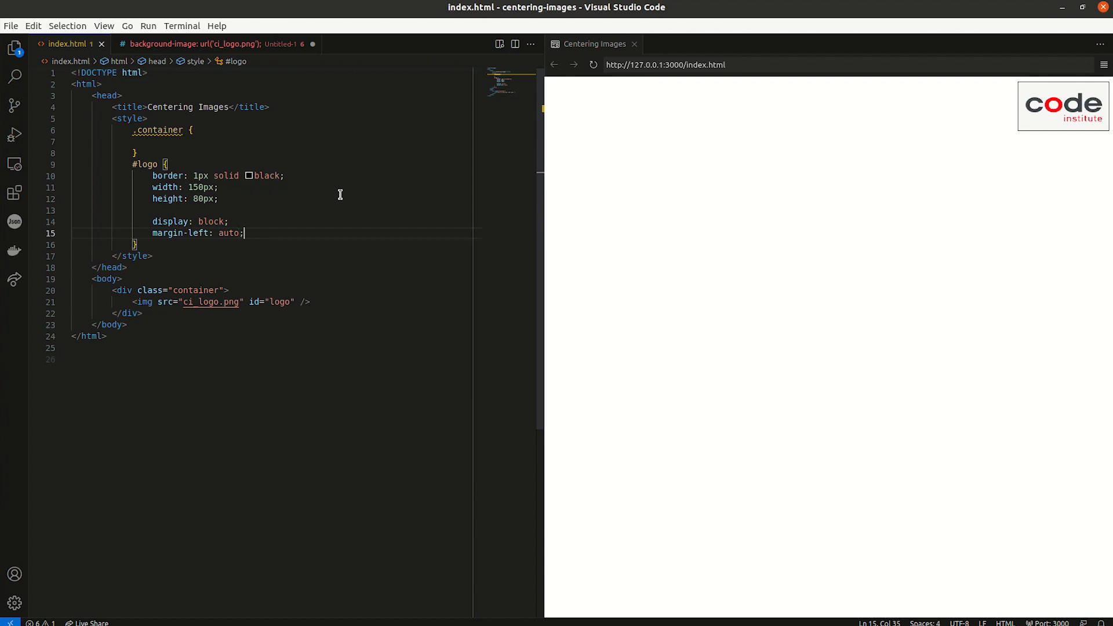
pyautogui.write('margin-l')
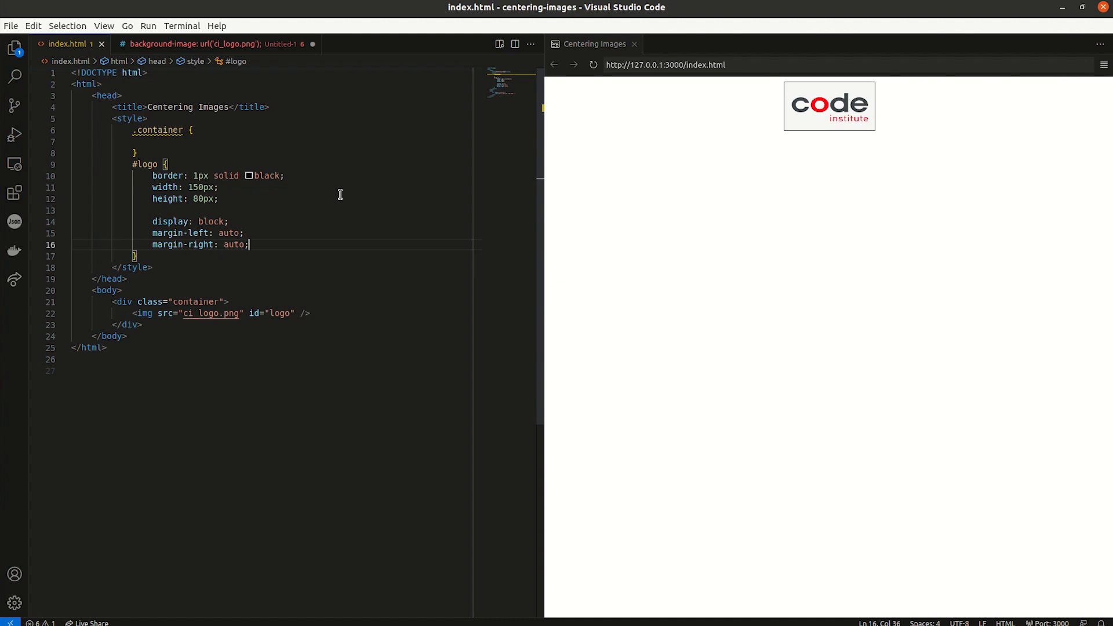
pyautogui.moveTo(249, 196)
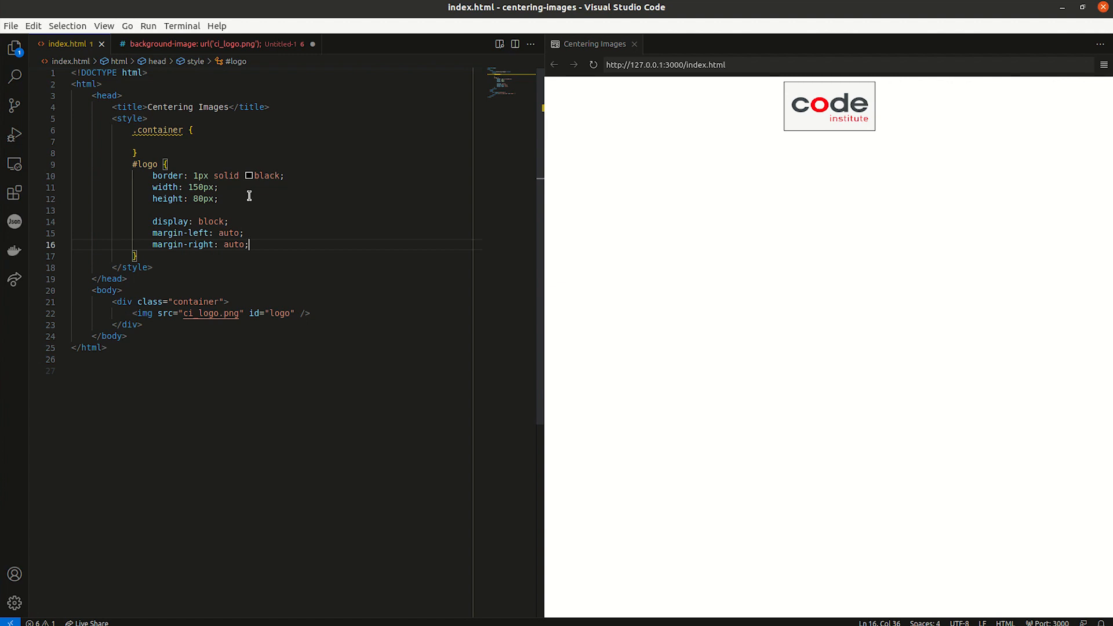
pyautogui.moveTo(165, 187)
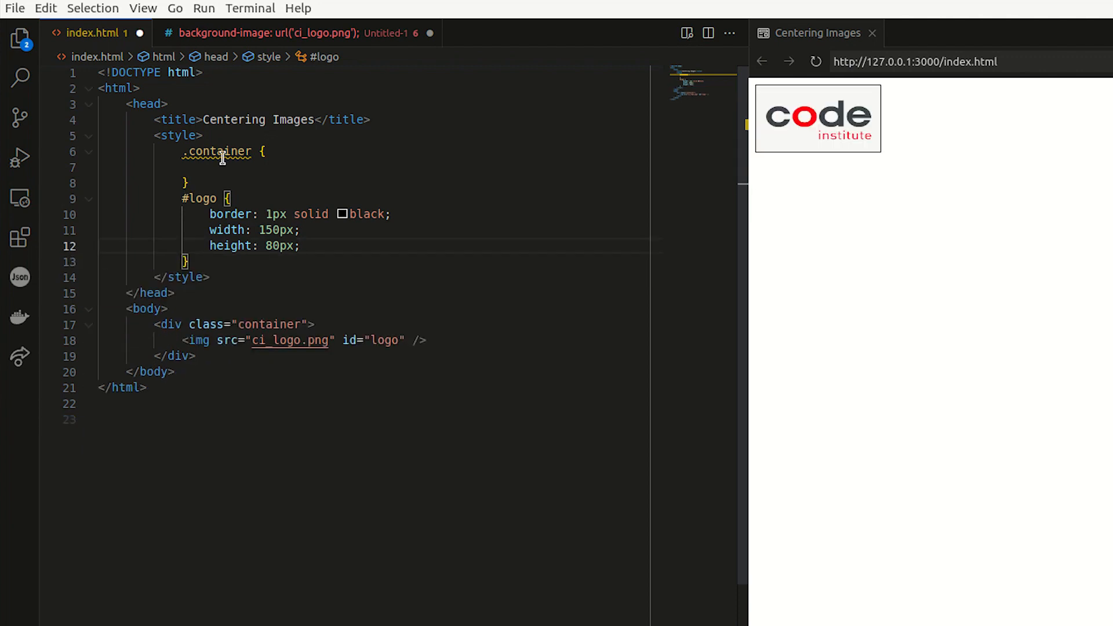
# Step: Delete the 'text-align: left;' declaration from the .container rule
pyautogui.write('text-align: ;')
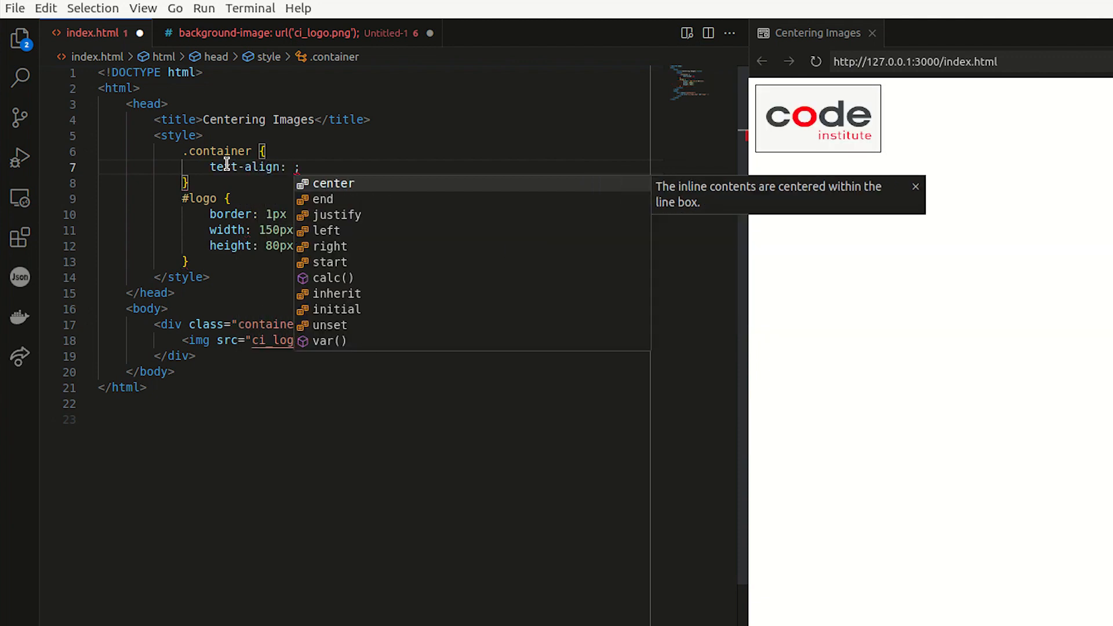
pyautogui.write('right')
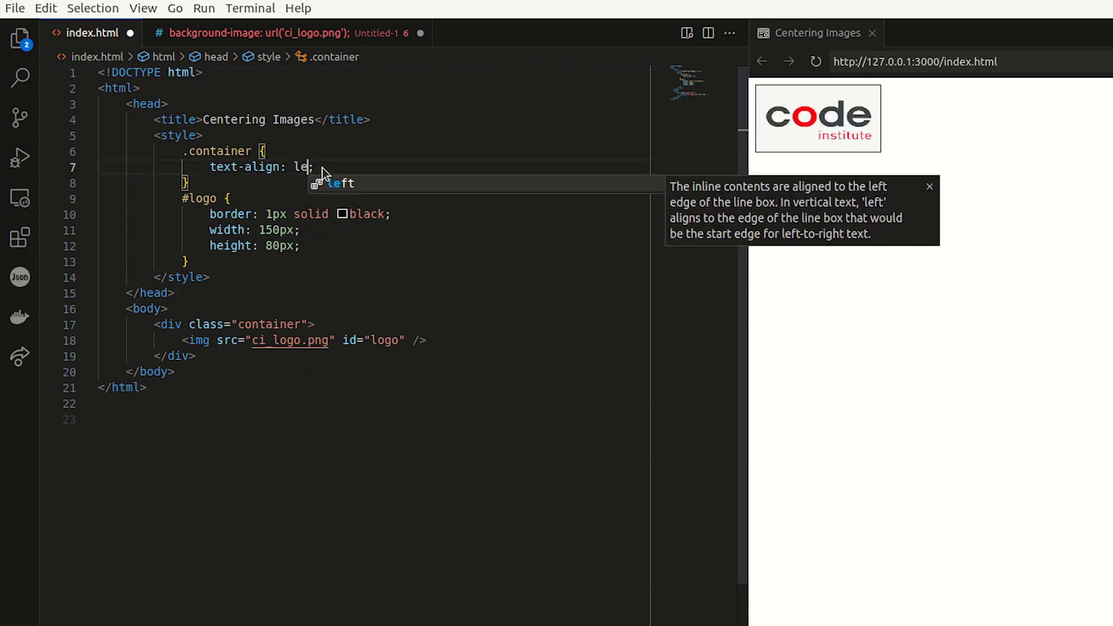
pyautogui.write('ft')
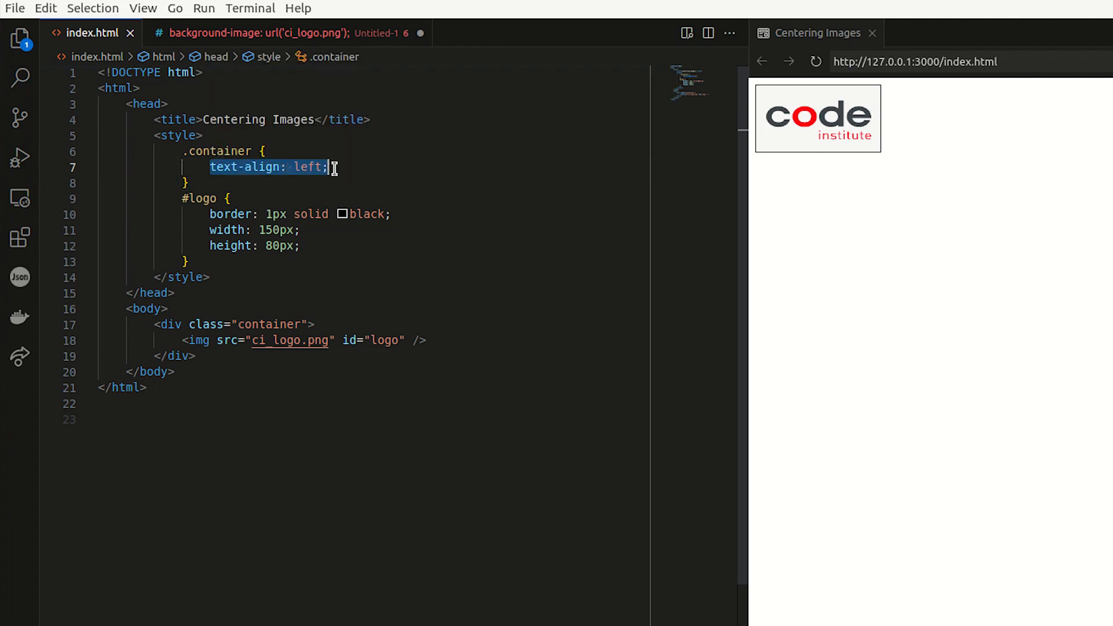
pyautogui.press('Delete')
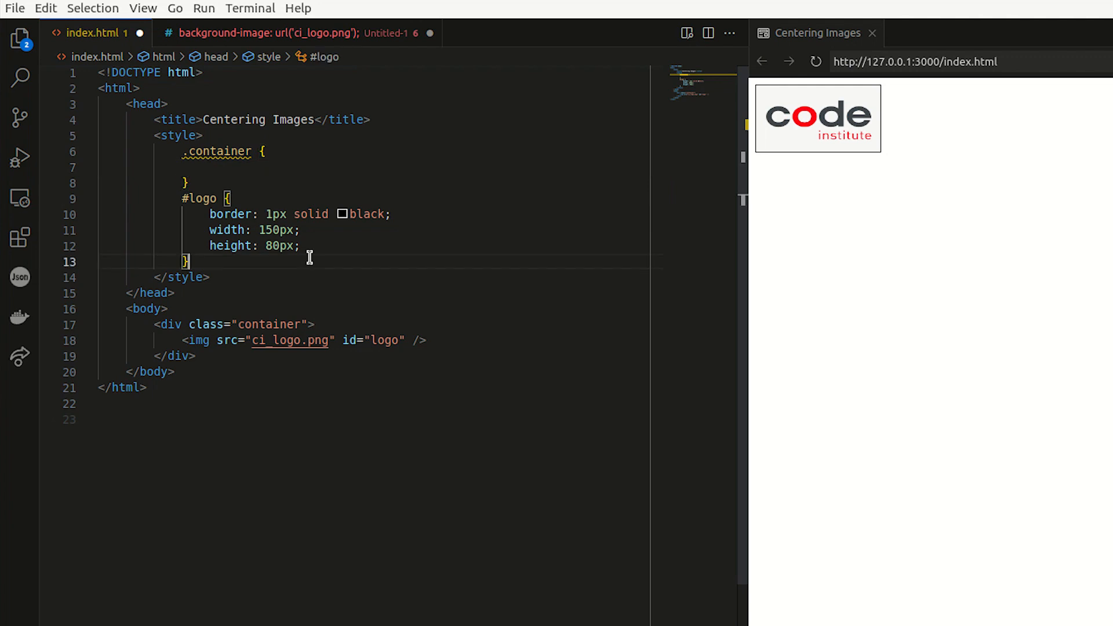
# Step: Add 'float: right;' to #logo, then change the value to 'left'
pyautogui.press('Enter')
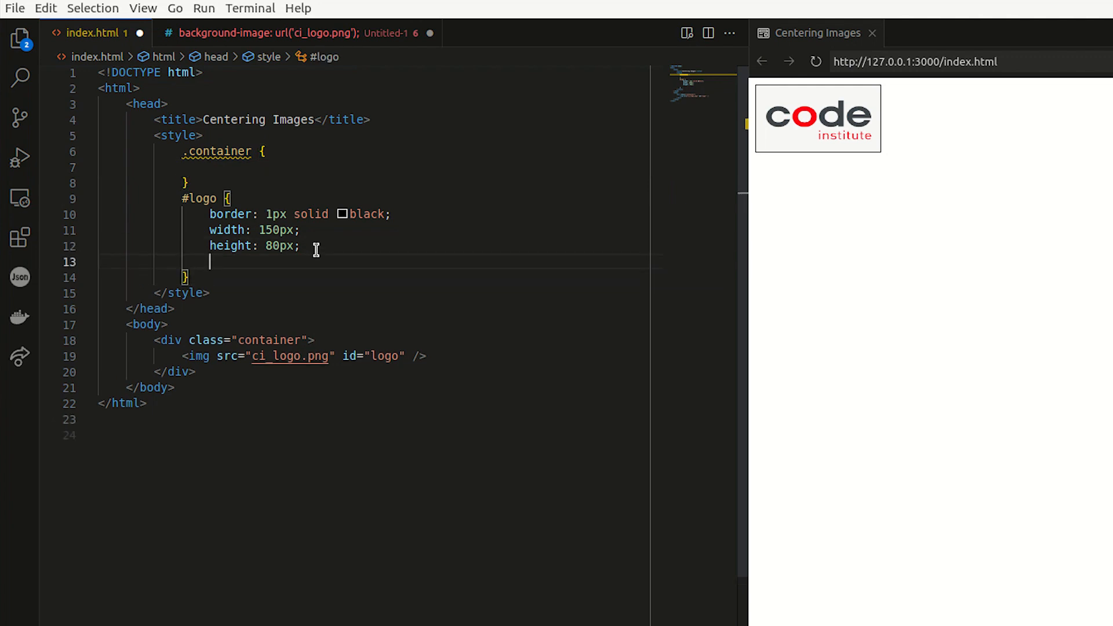
pyautogui.write('float')
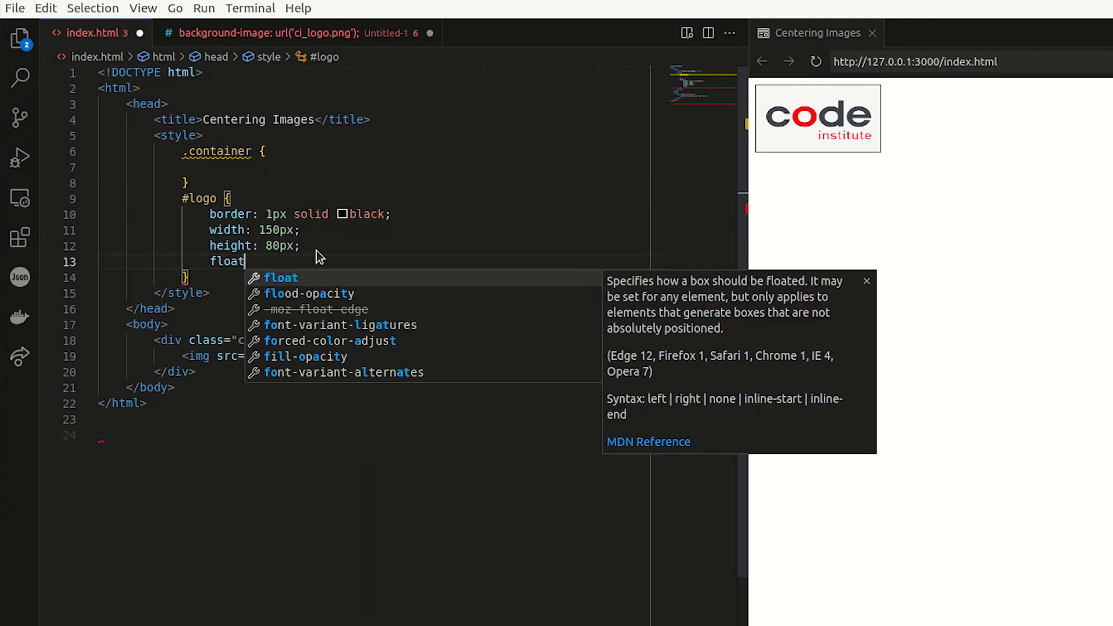
pyautogui.write(': right;')
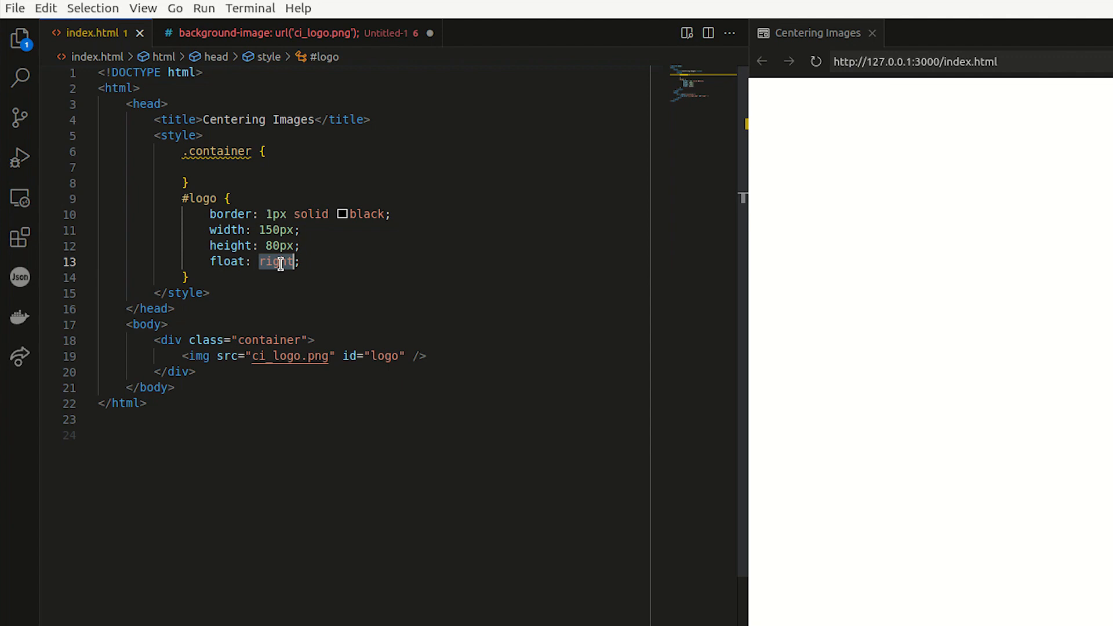
pyautogui.write('left')
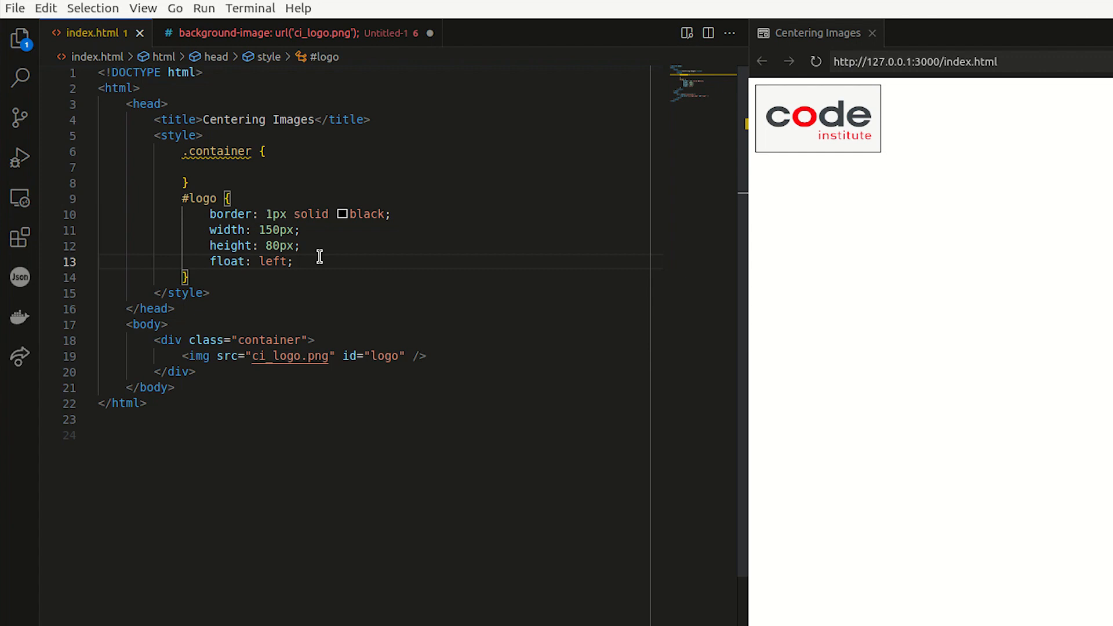
pyautogui.doubleClick(284, 356)
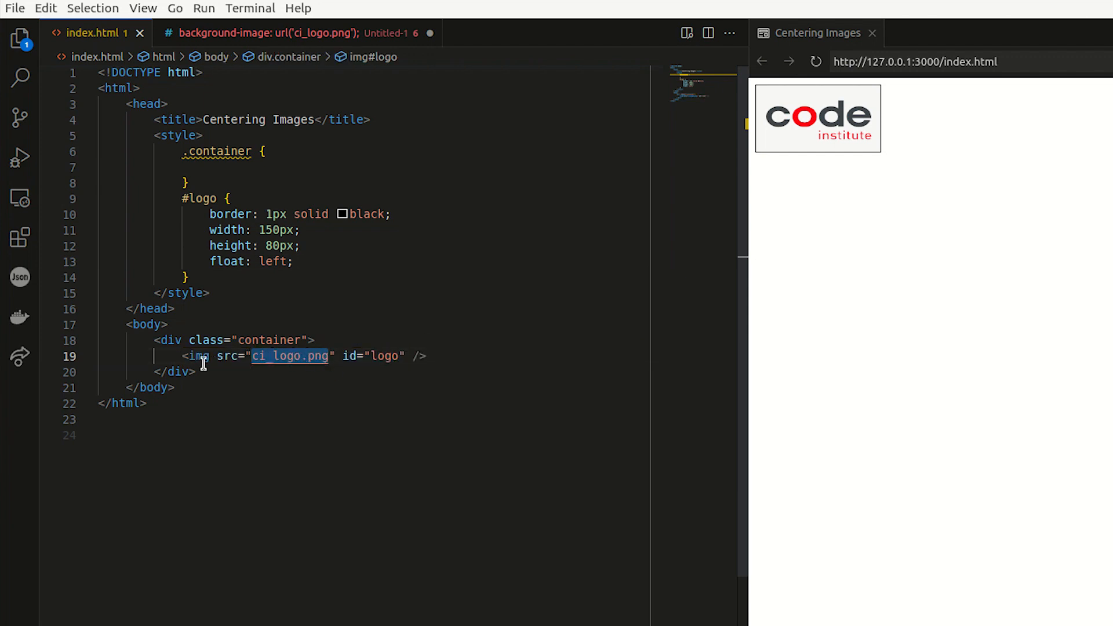
# Step: Delete the logo <img> element and the float declaration from #logo
pyautogui.click(186, 372)
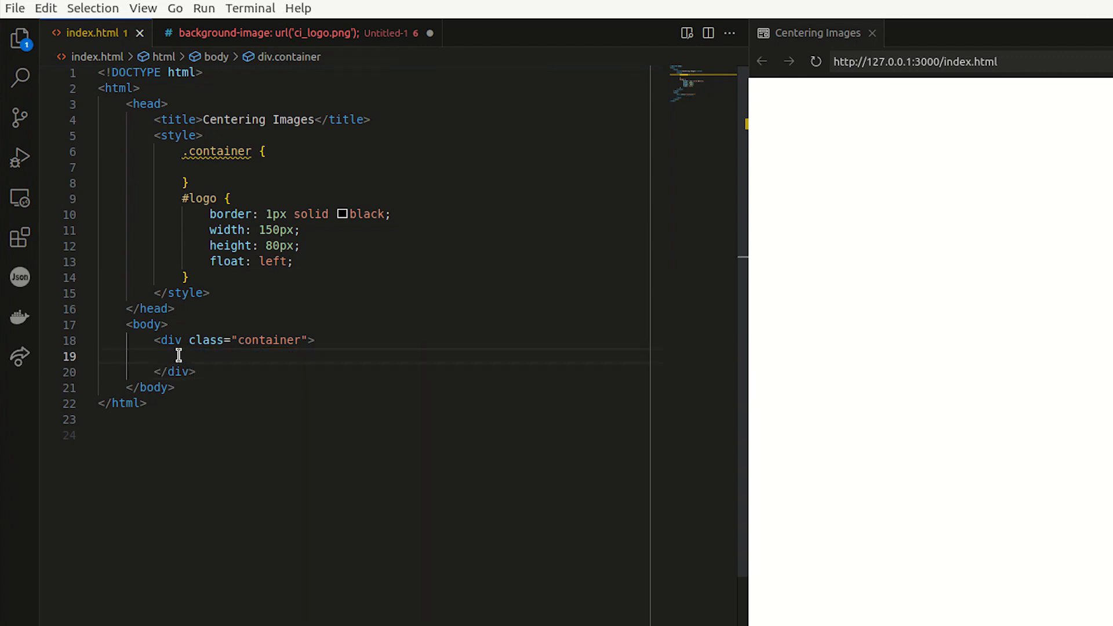
pyautogui.click(242, 151)
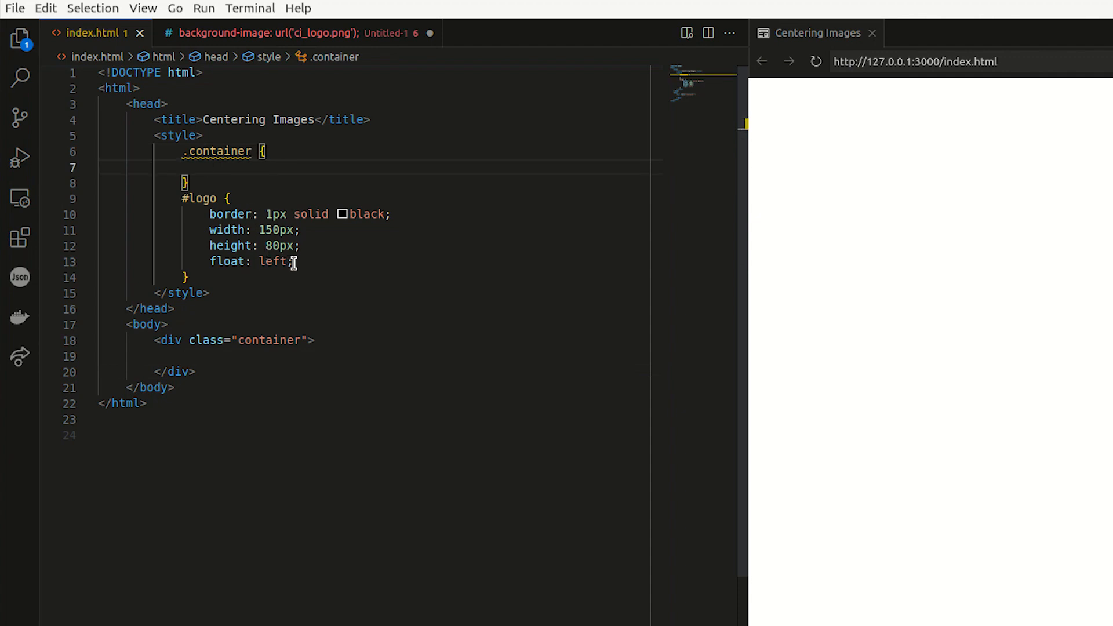
pyautogui.press('Backspace')
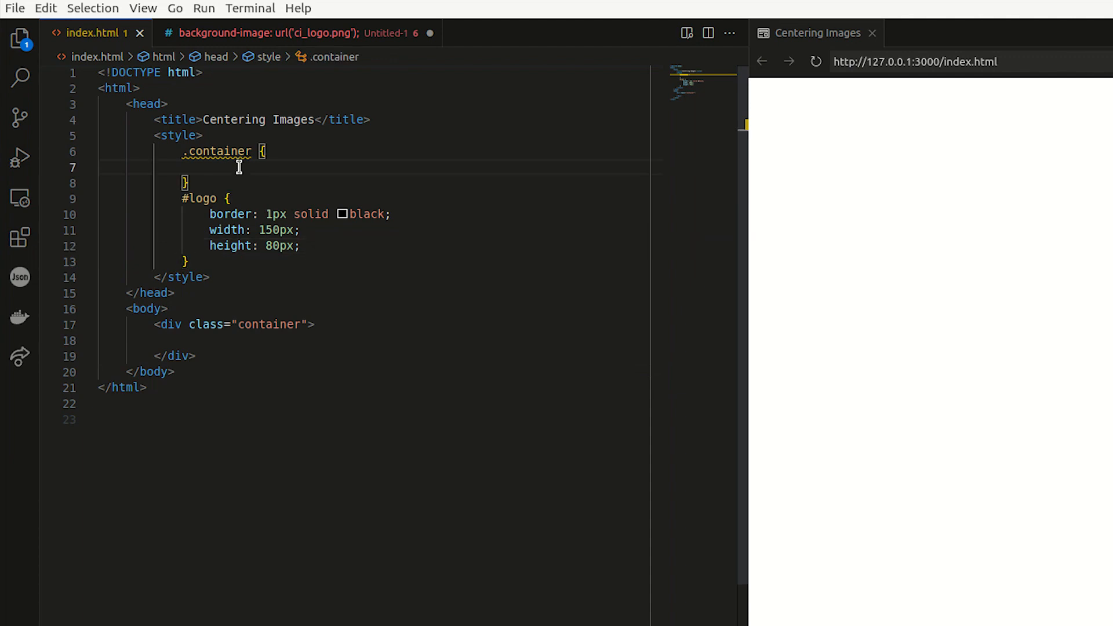
pyautogui.write('background-')
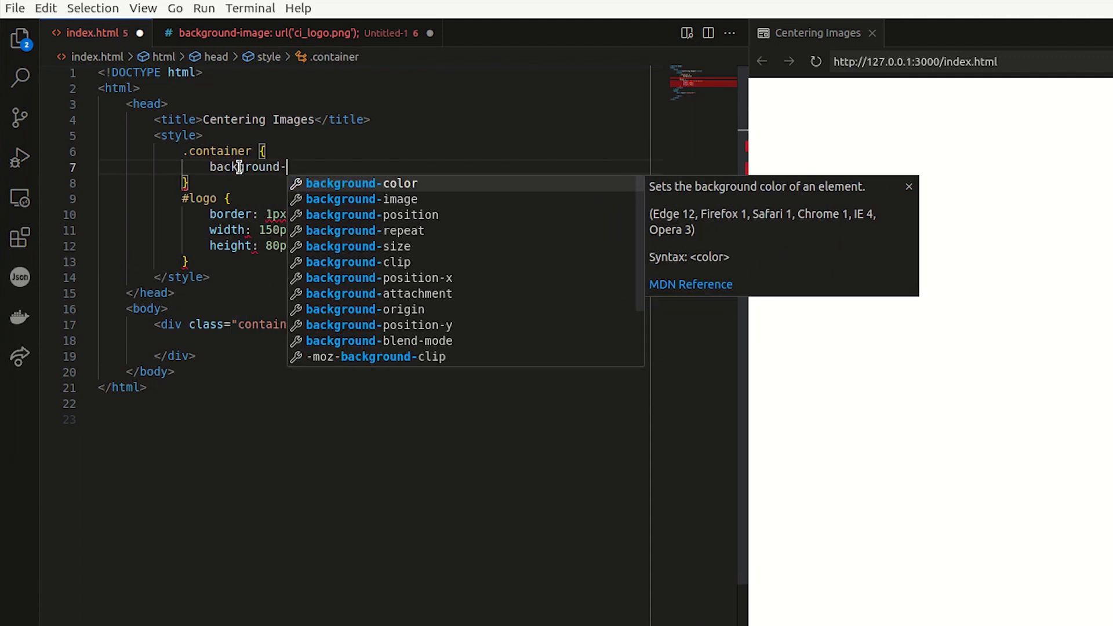
# Step: Set .container background-image to url('ci_logo.png'), width 100% and height 80px
pyautogui.write("image: url('")
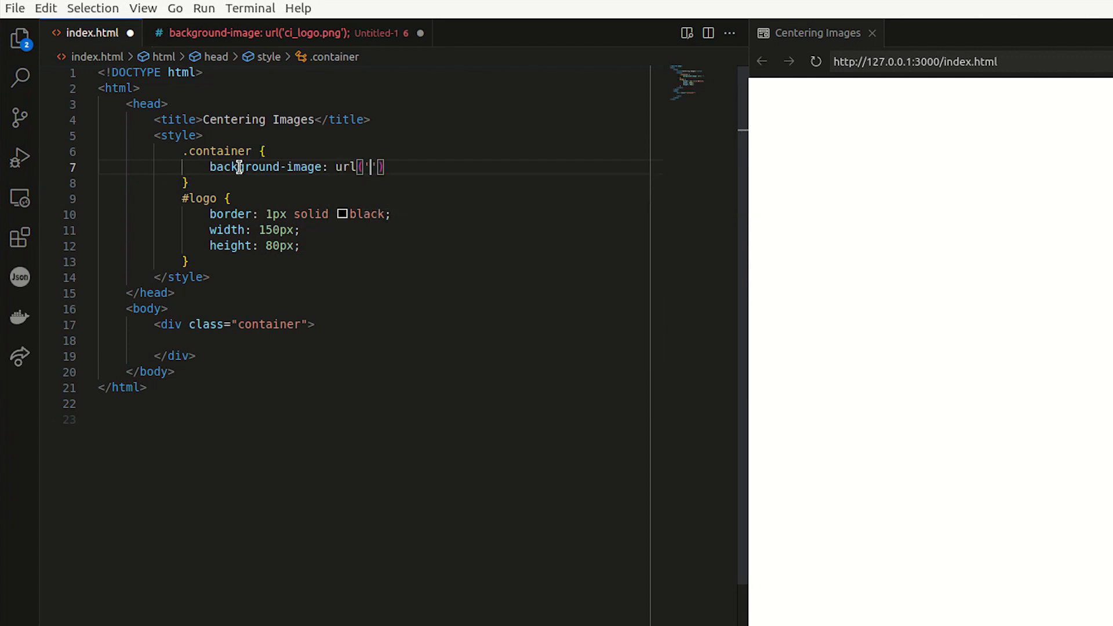
pyautogui.write('ci_logo.png')
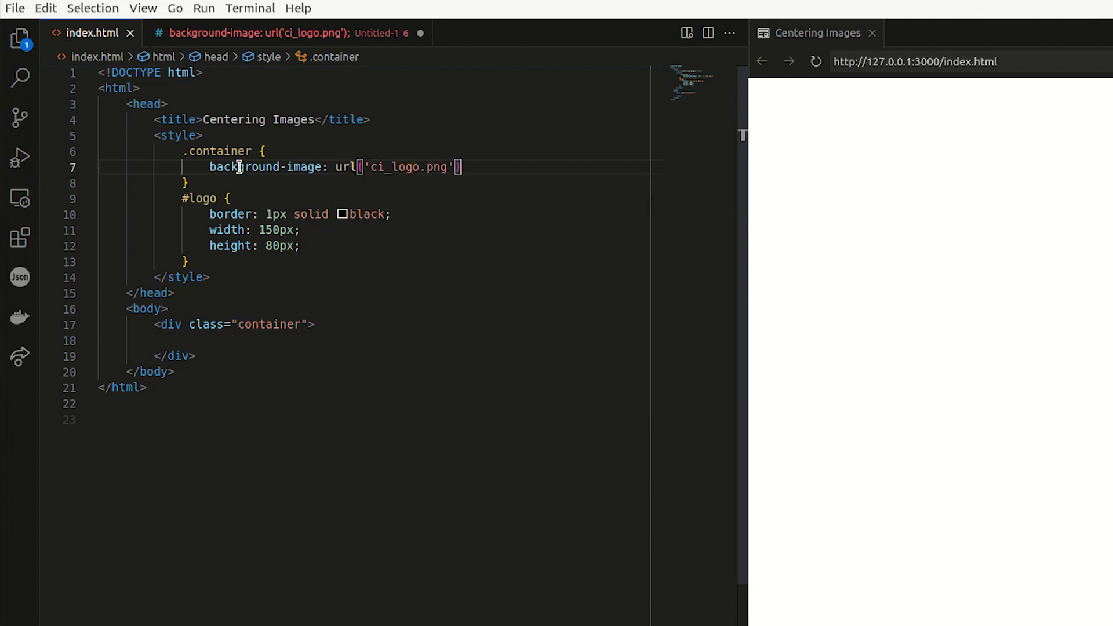
pyautogui.write(';')
pyautogui.press('Enter')
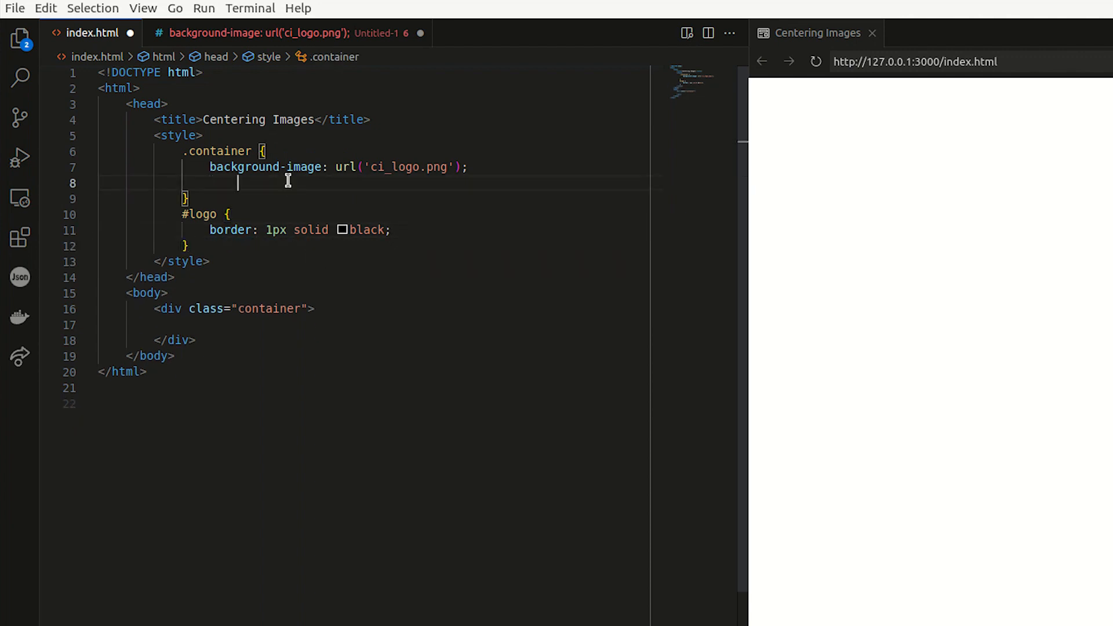
pyautogui.write('width: 150px;')
pyautogui.write('height: 80px;')
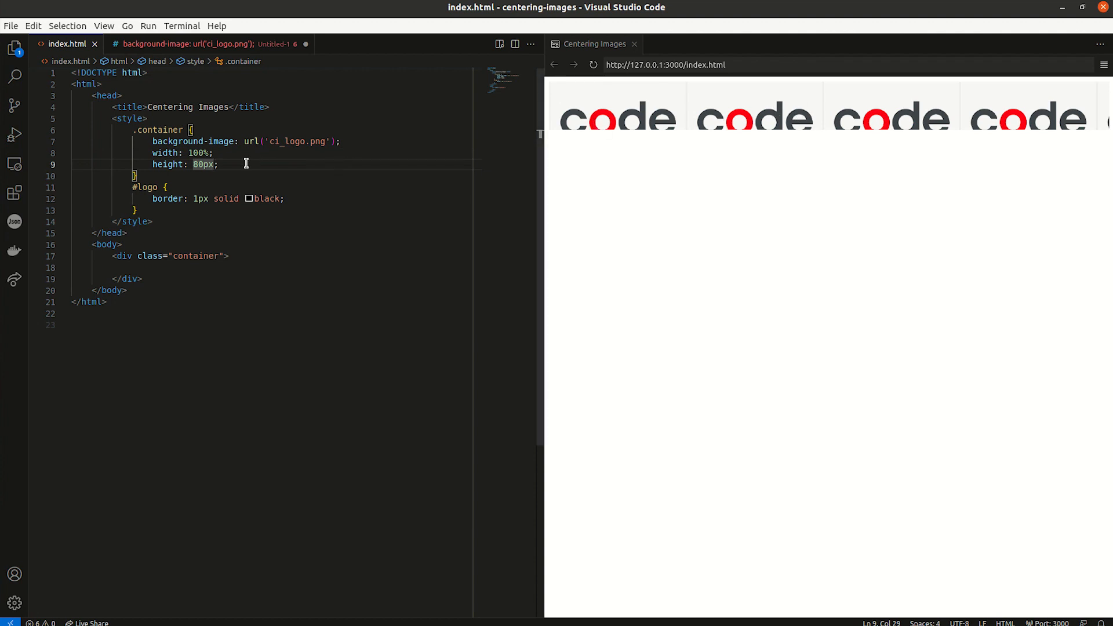
# Step: Add 'background-repeat: no-repeat;' and 'background-size: contain;' to .container
pyautogui.write('bac')
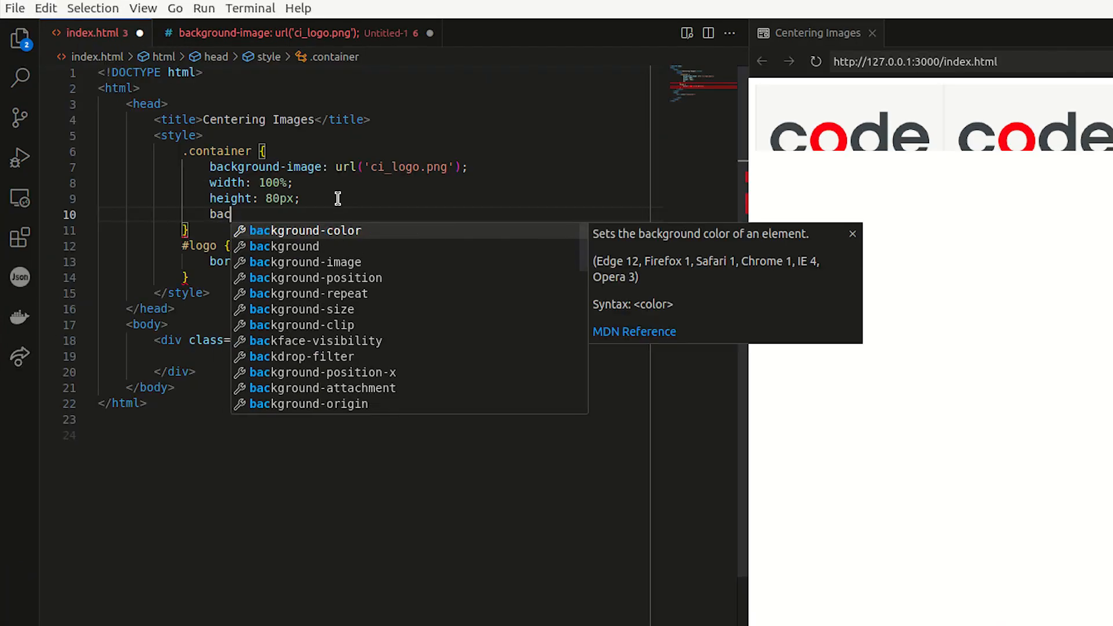
pyautogui.write('kground-repeat: no-repeat;')
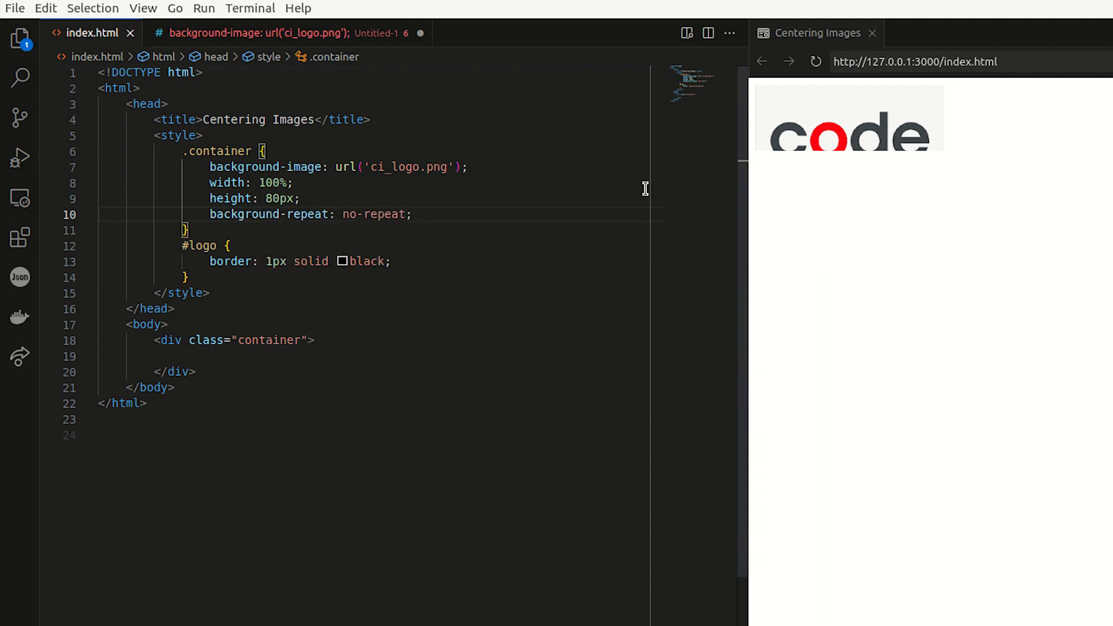
pyautogui.moveTo(1043, 149)
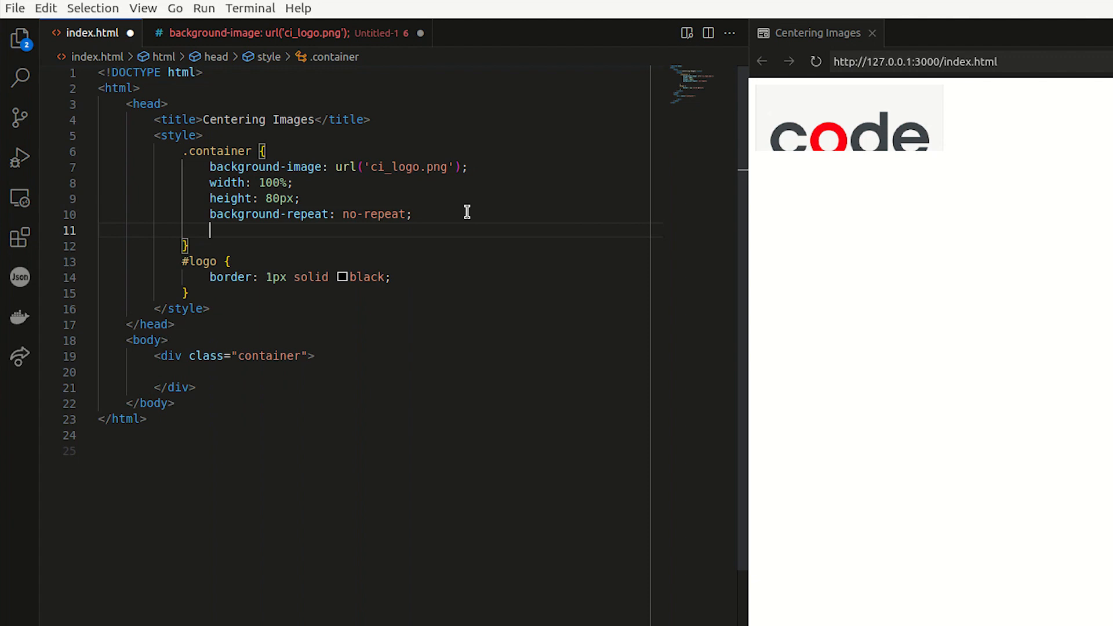
pyautogui.write('background-size: ;')
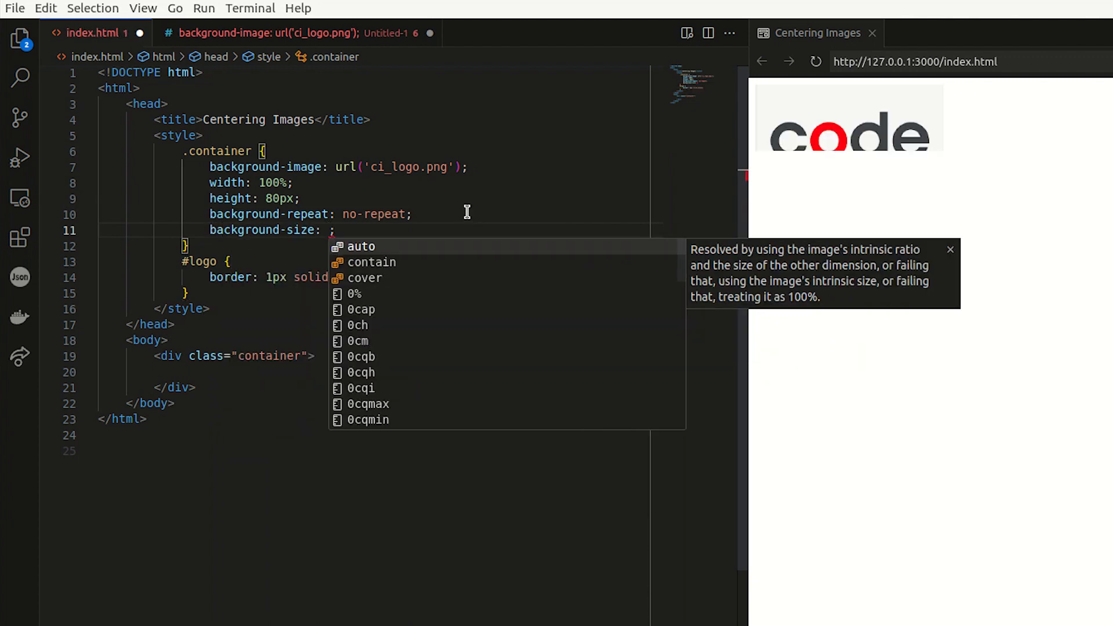
pyautogui.write('contain')
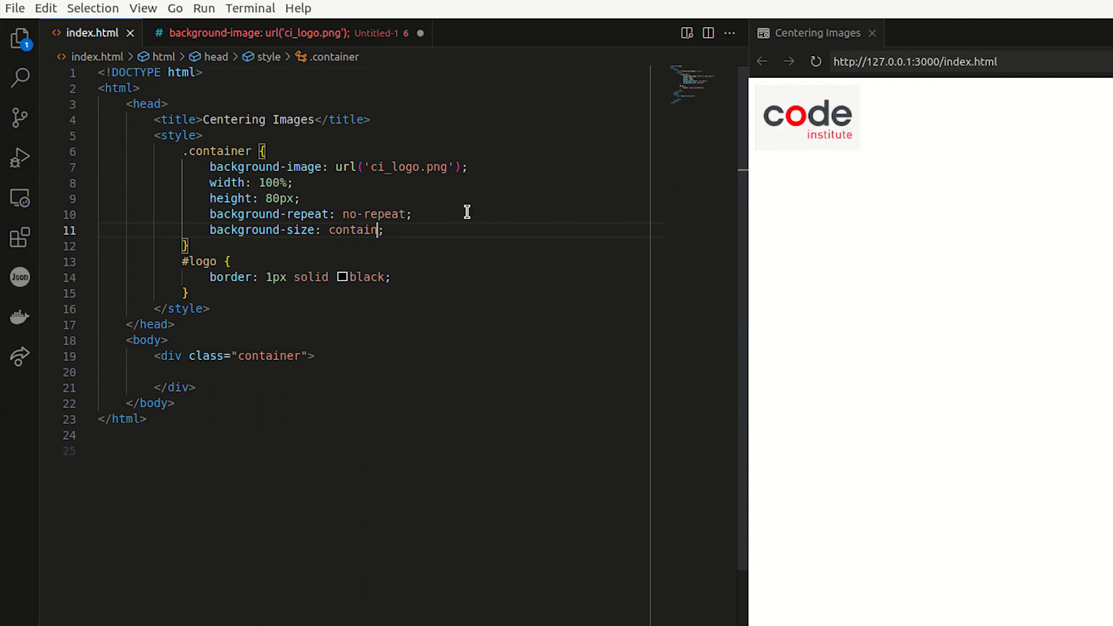
pyautogui.moveTo(800, 165)
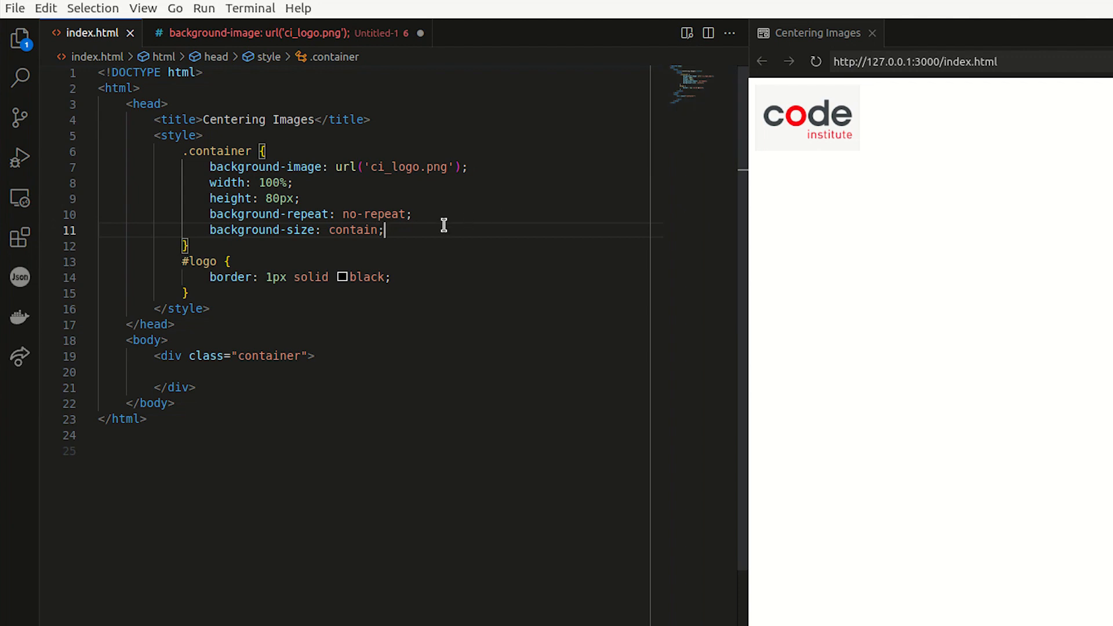
# Step: Add 'background-position: center;' to the .container rule
pyautogui.write('b')
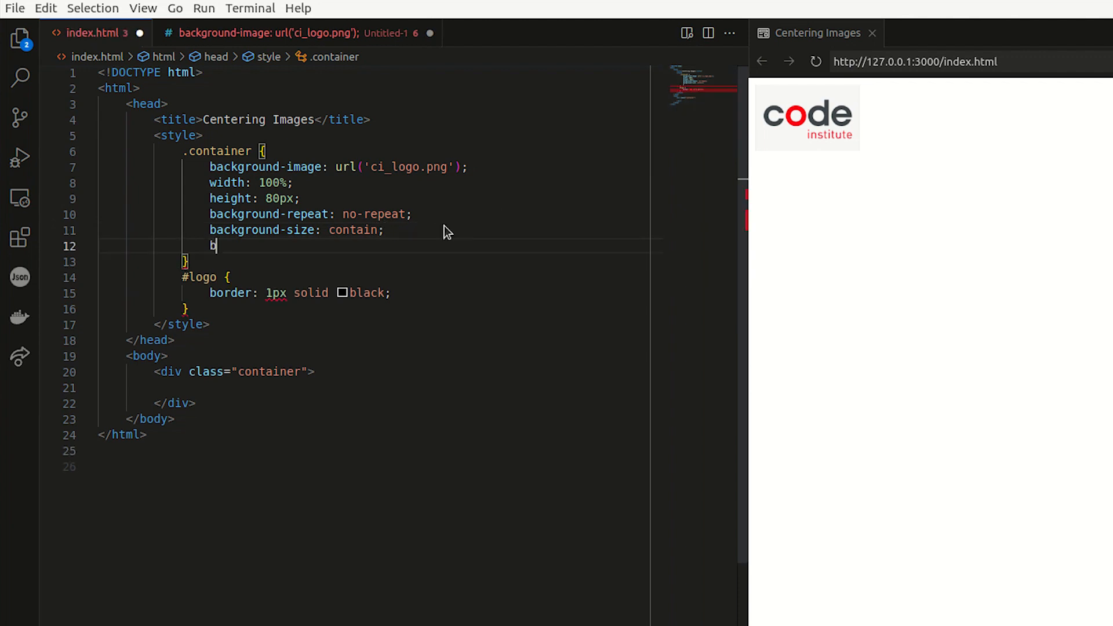
pyautogui.write('ackground-position: ;')
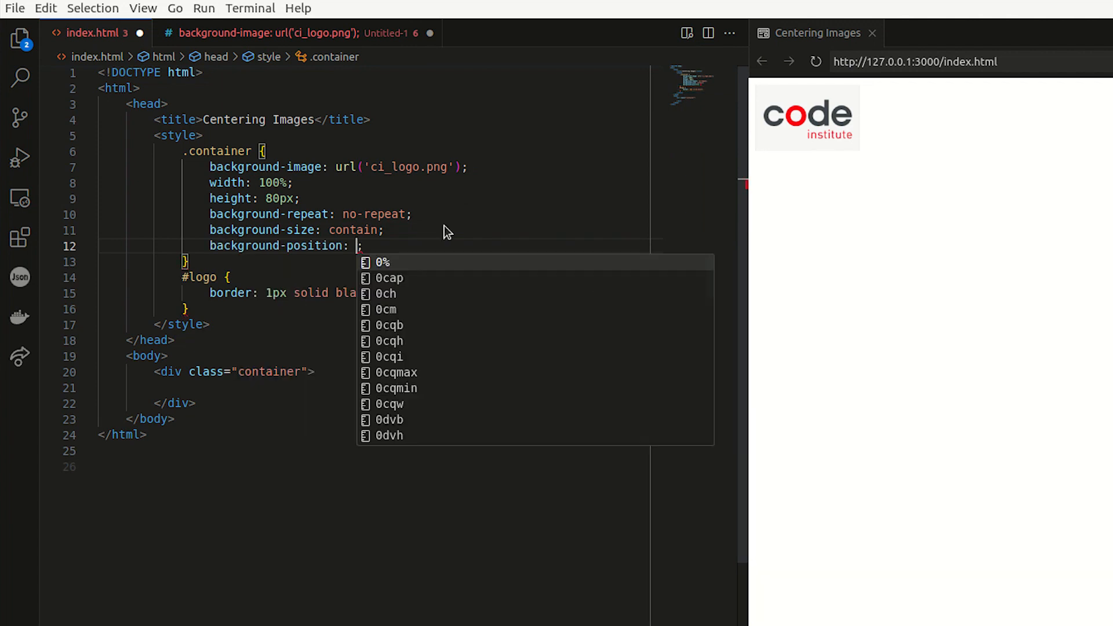
pyautogui.write('cet')
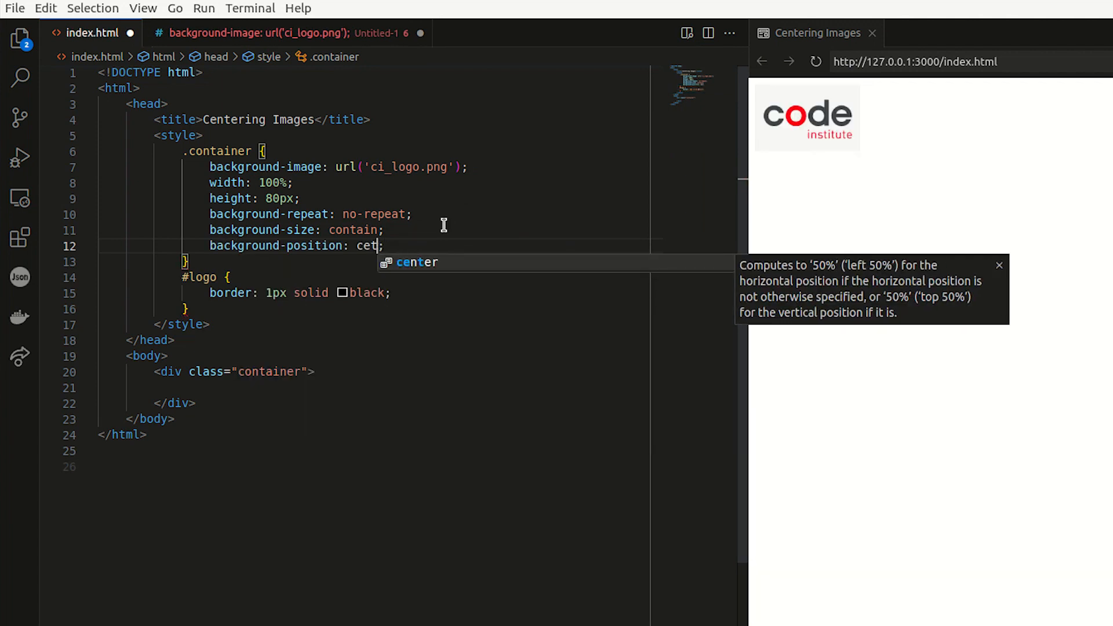